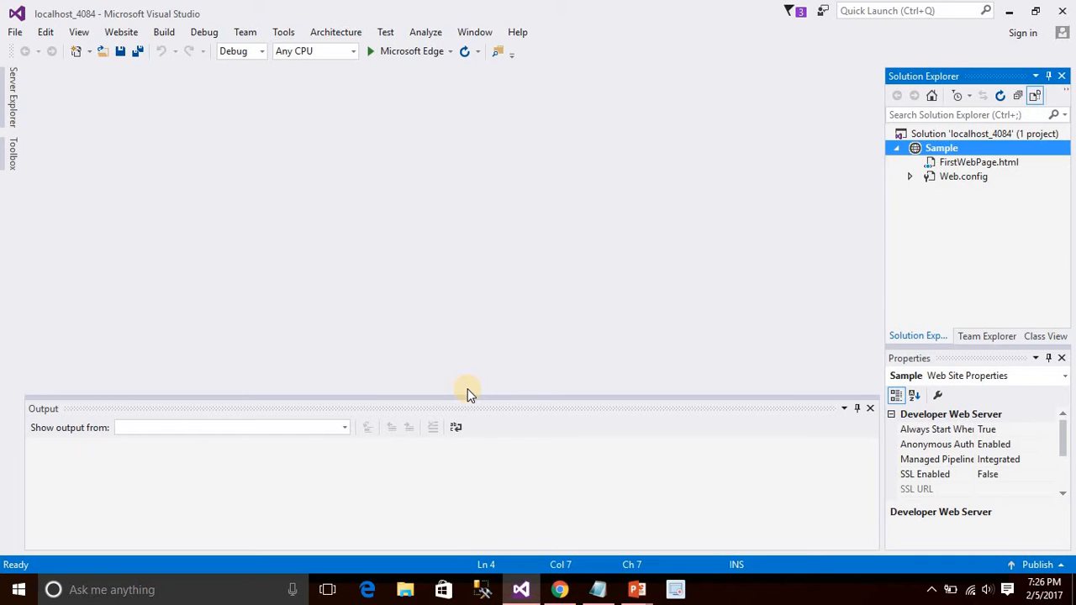
pyautogui.moveTo(429, 173)
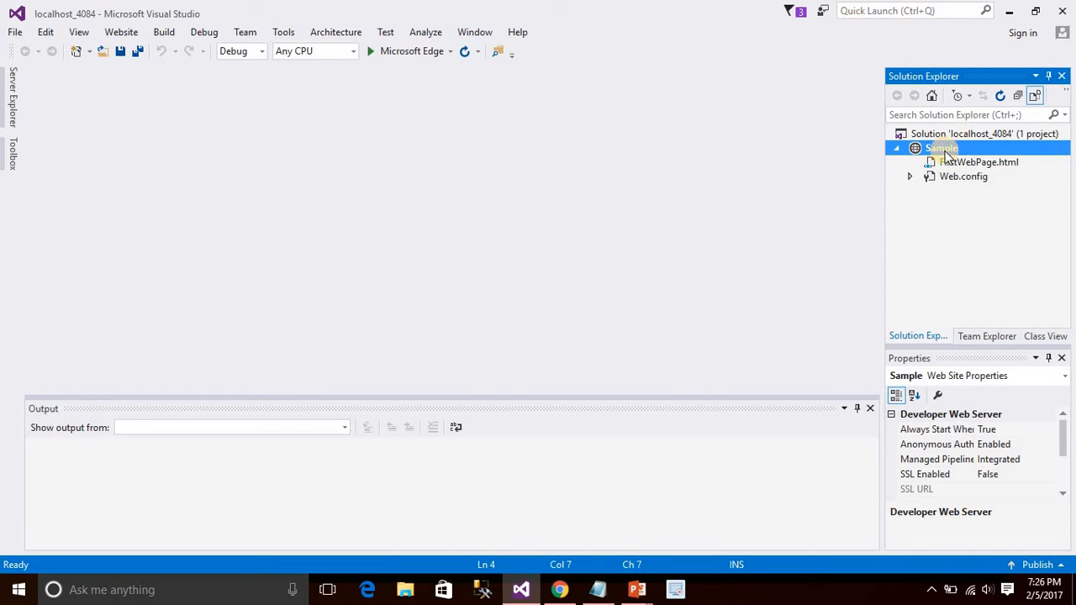
pyautogui.moveTo(1000, 162)
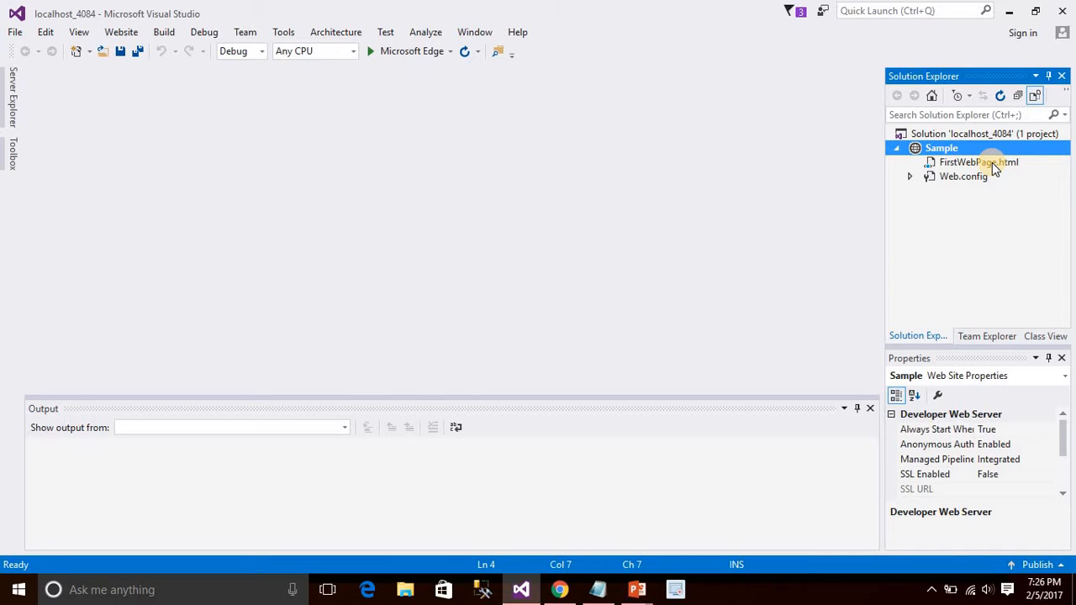
# - Open FirstWebPage.html and place the cursor after the <head> tag to begin a tag
pyautogui.click(977, 161)
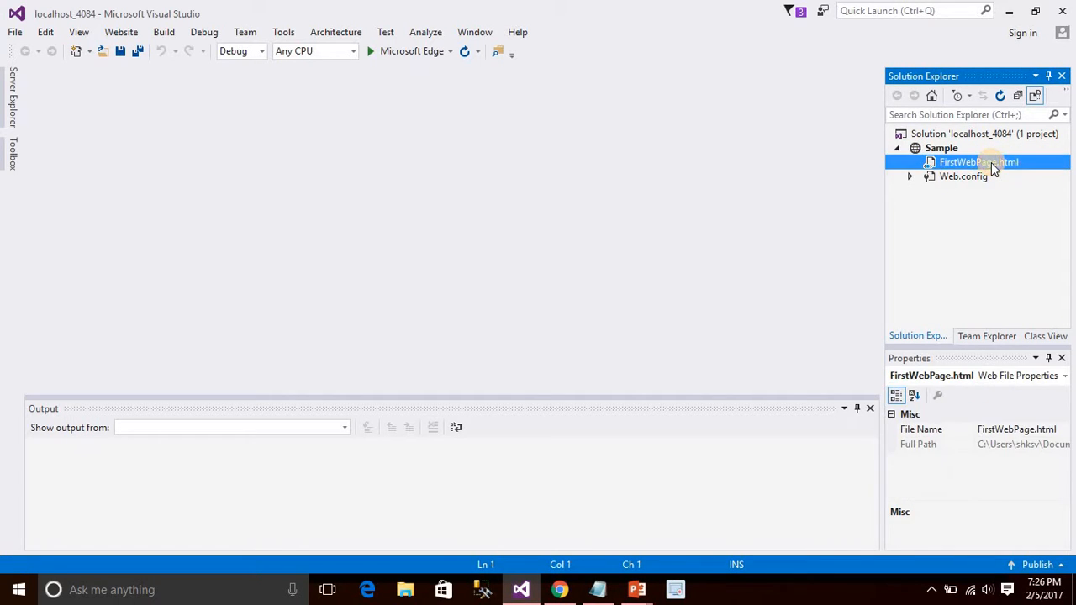
pyautogui.doubleClick(978, 161)
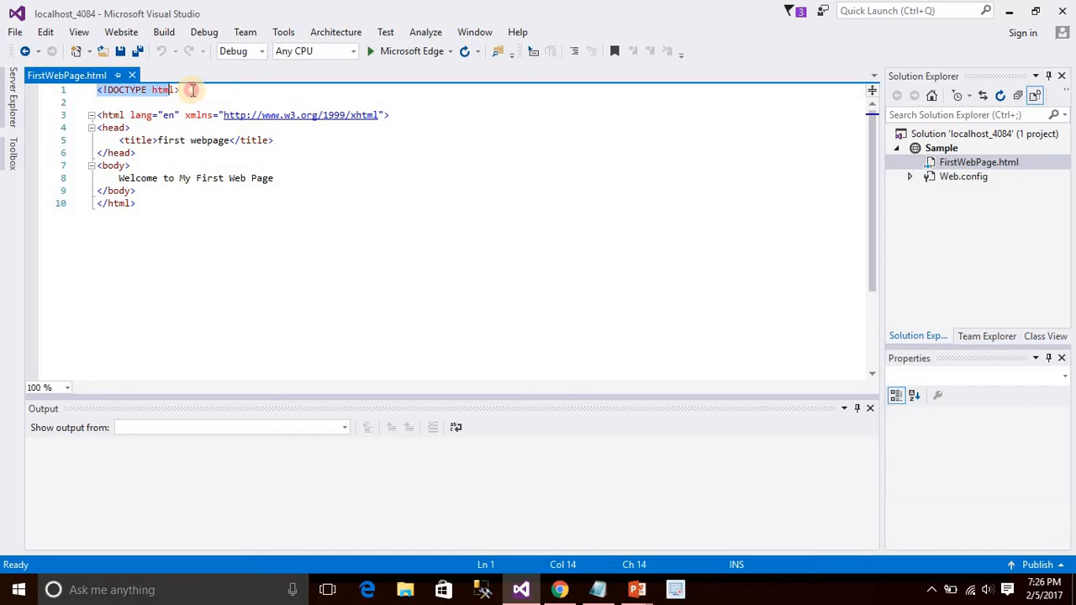
pyautogui.click(179, 114)
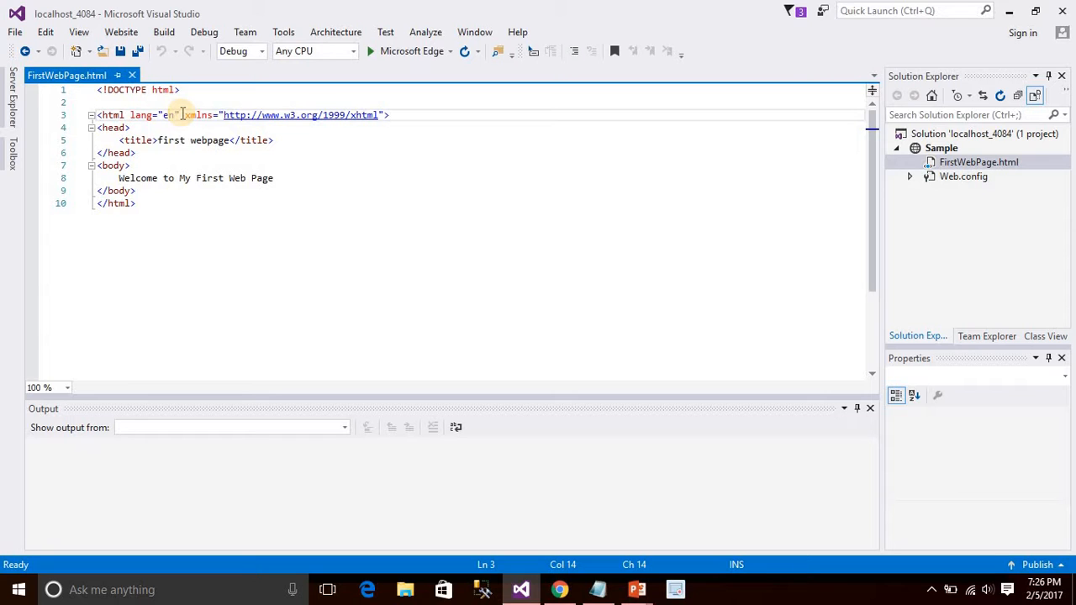
pyautogui.click(113, 128)
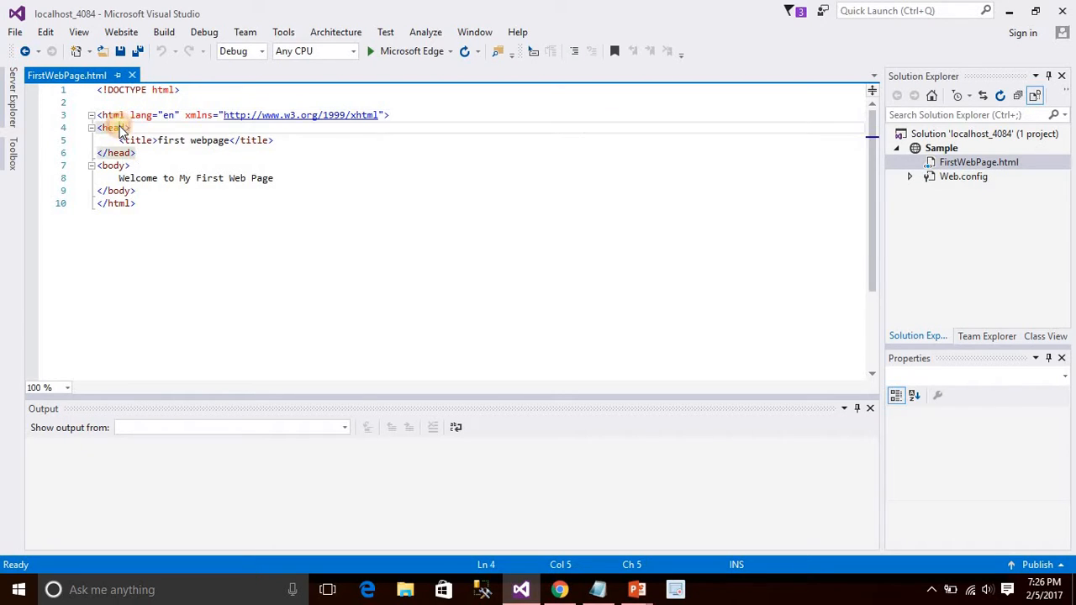
pyautogui.click(133, 128)
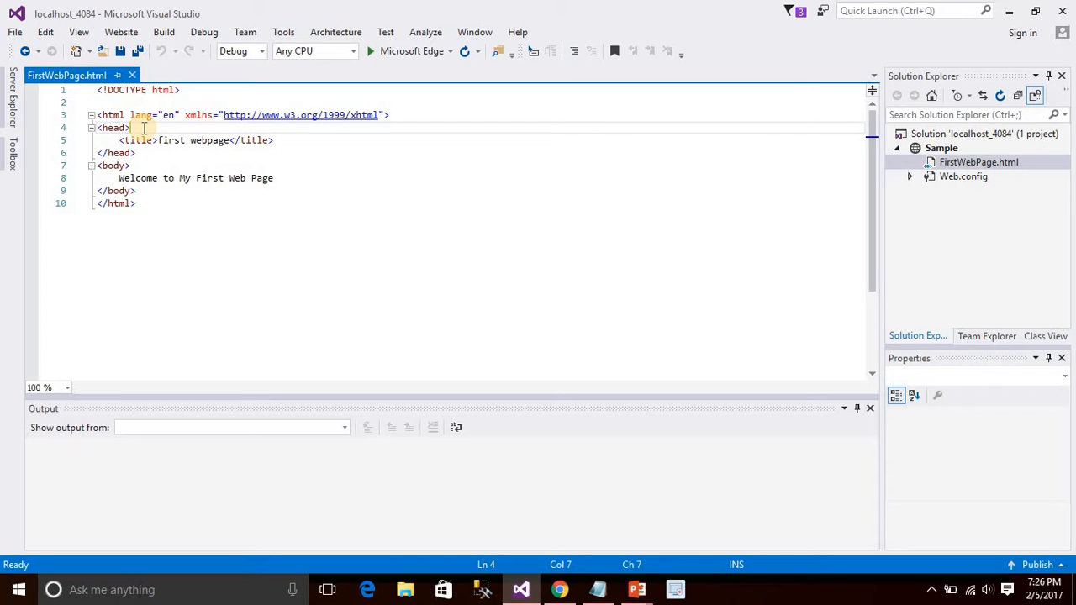
pyautogui.write('<meta charset="')
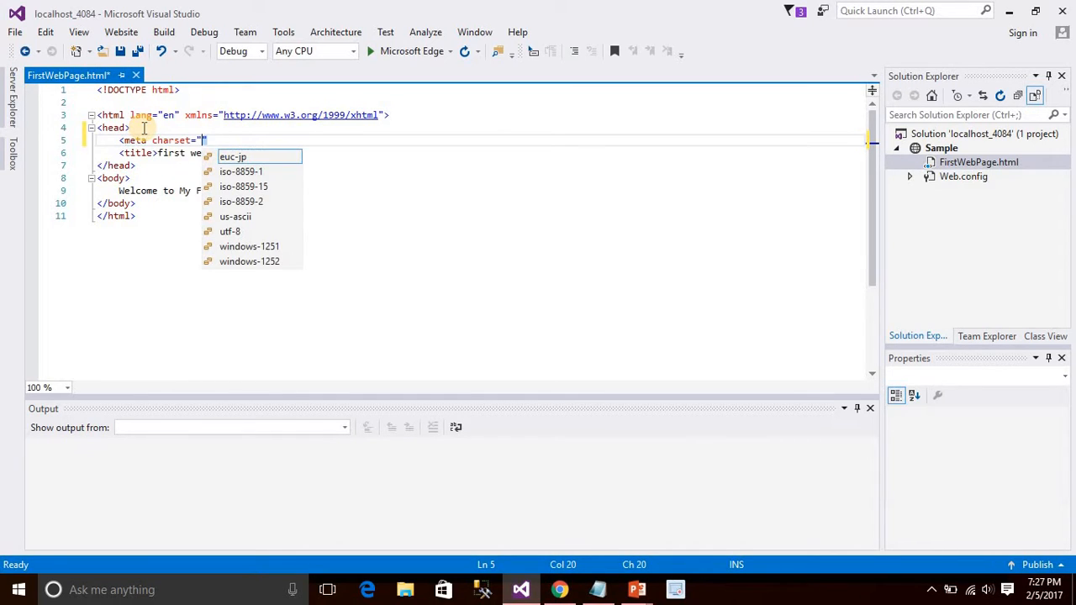
# - Complete the <meta charset="utf-8" /> tag and add a blank line below it
pyautogui.write('tf-8" />')
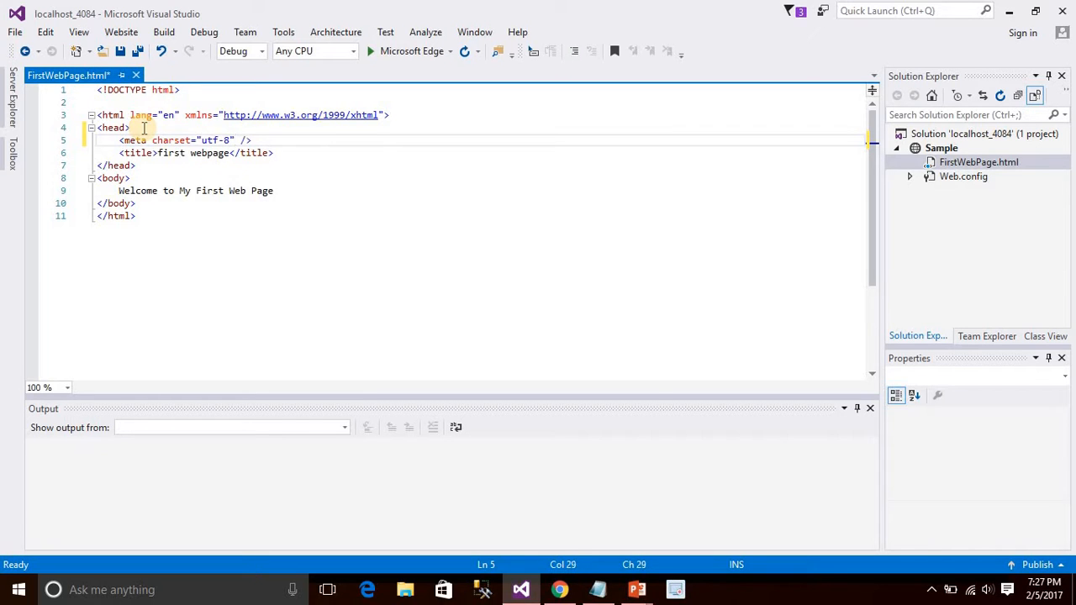
pyautogui.press('Return')
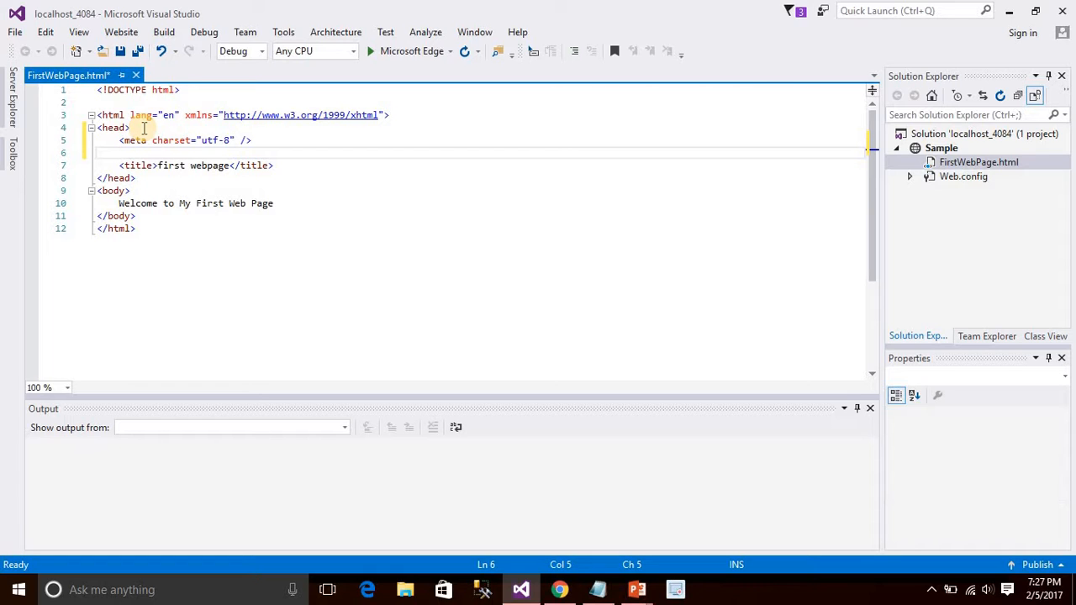
# - Start a viewport meta tag below the charset tag
pyautogui.write('<meta name="')
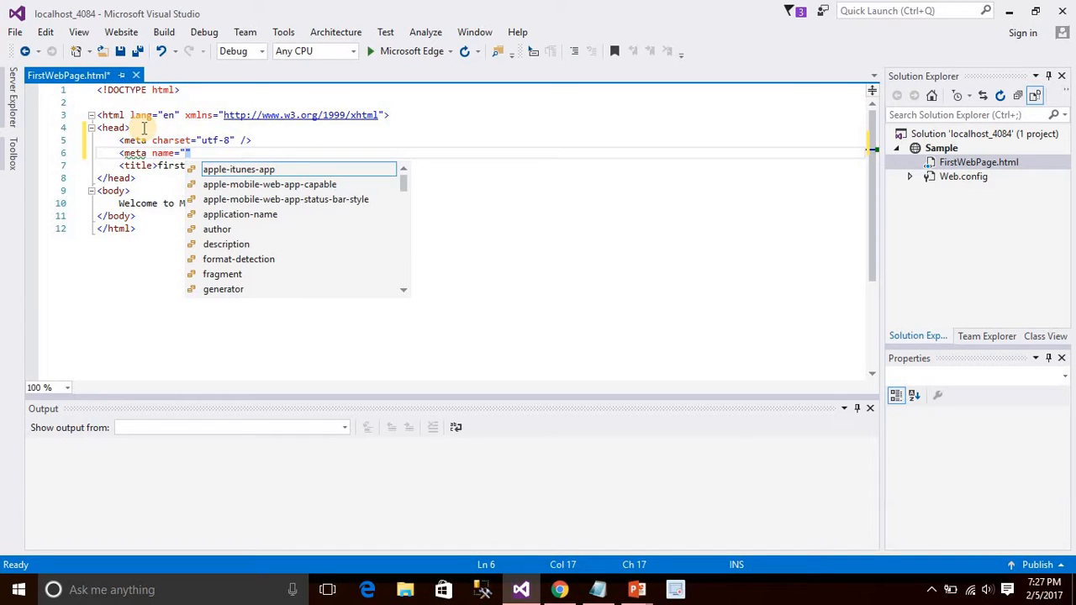
pyautogui.write('viewport')
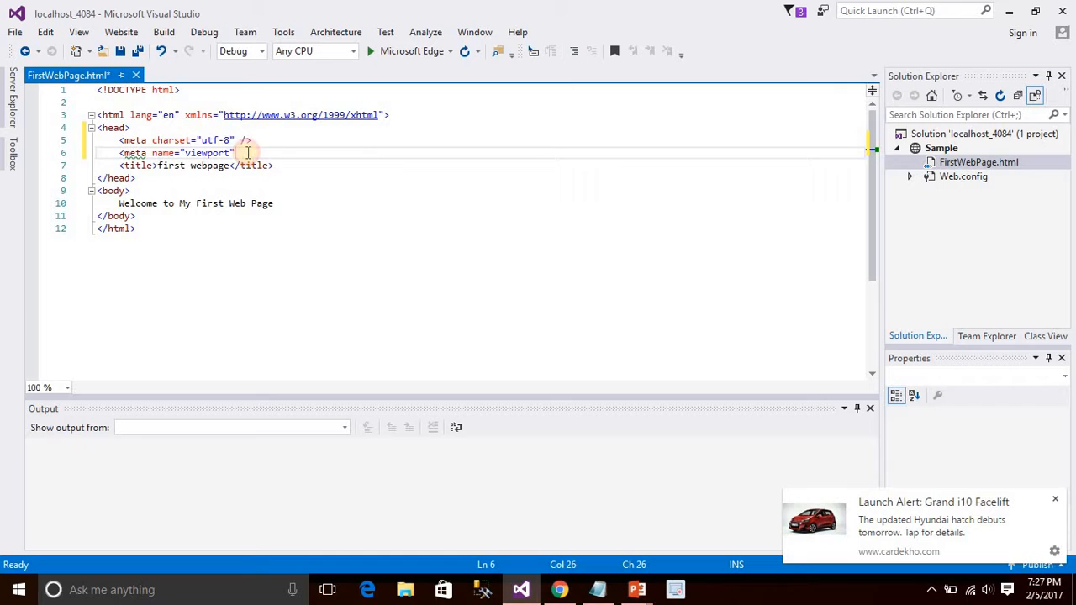
pyautogui.moveTo(139, 203)
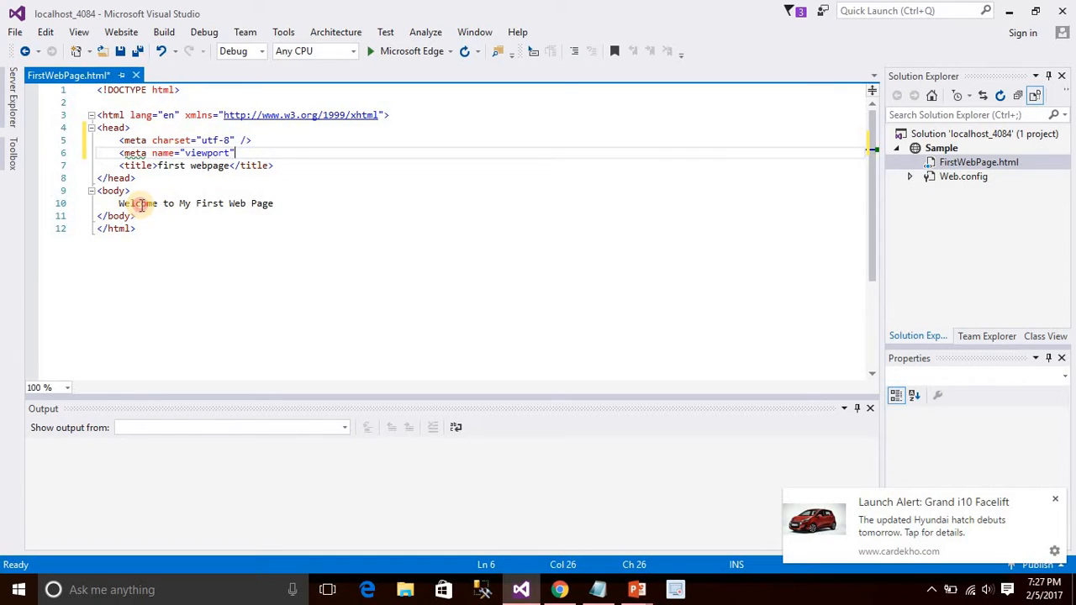
pyautogui.click(276, 202)
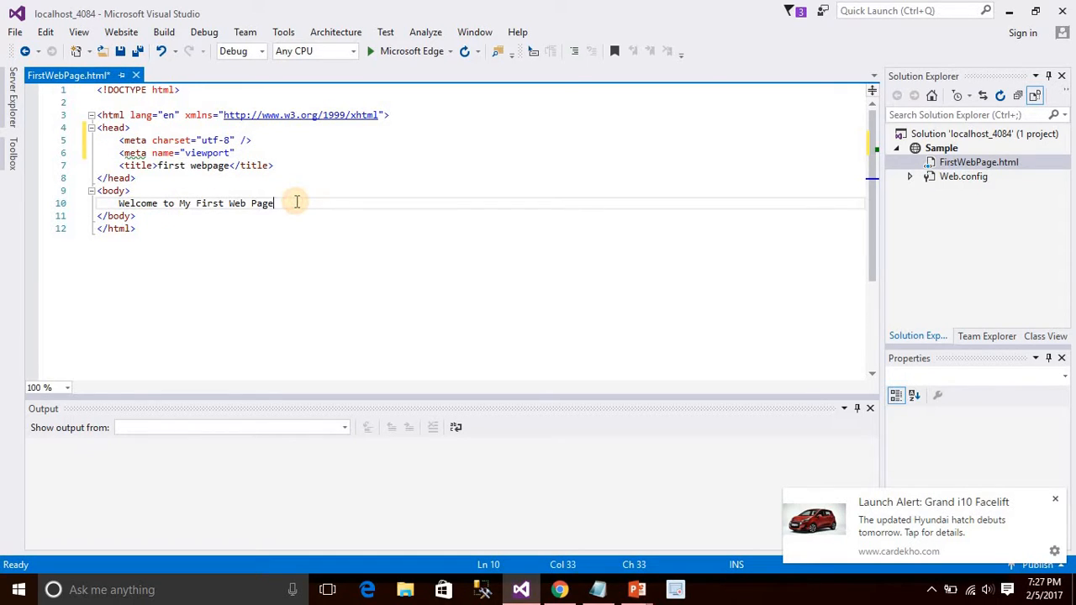
pyautogui.click(239, 152)
pyautogui.write(' content="')
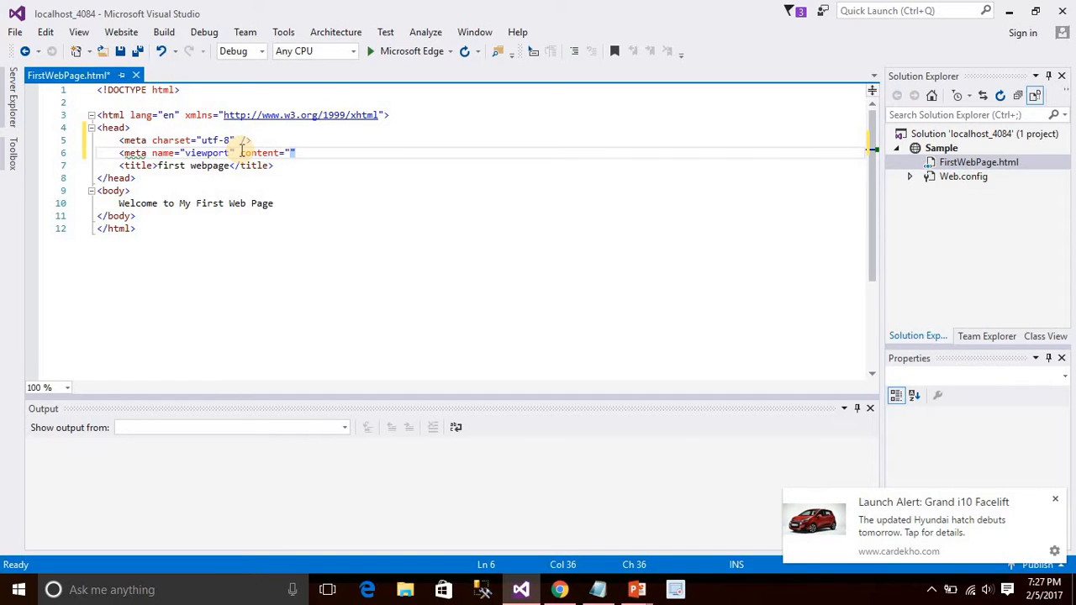
# - Give the viewport tag content width=device-width, initial-scale=1.0, close it and add a new line
pyautogui.write('width=de')
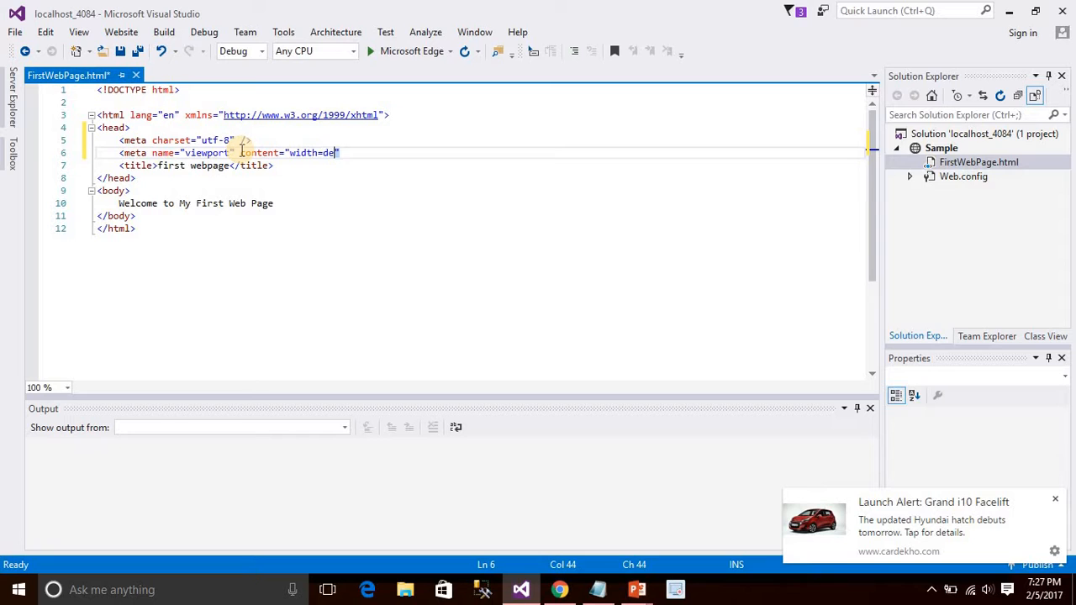
pyautogui.write('vice-')
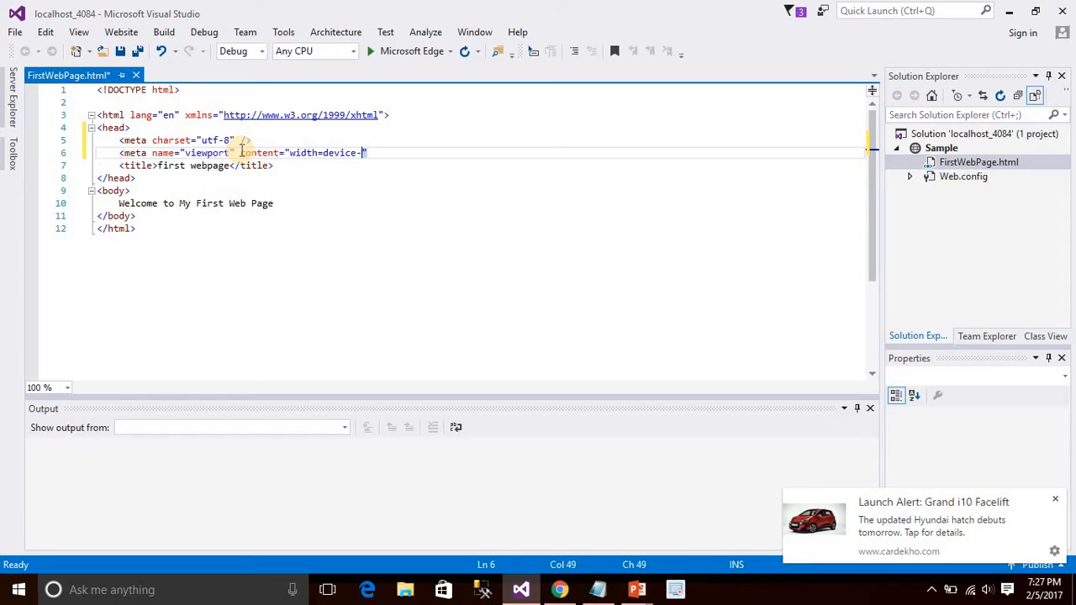
pyautogui.write('width')
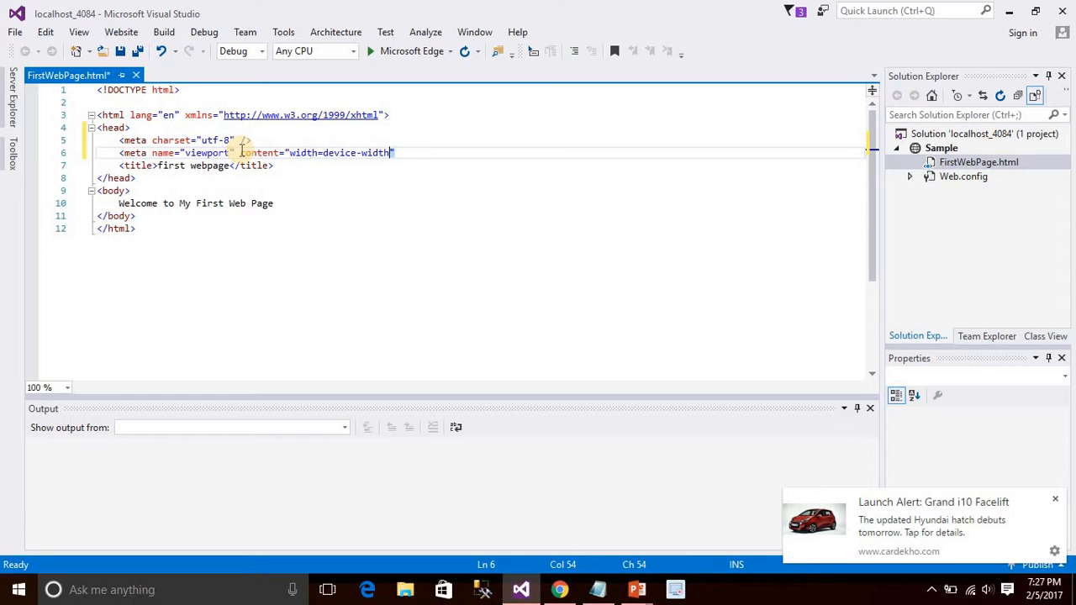
pyautogui.write('i')
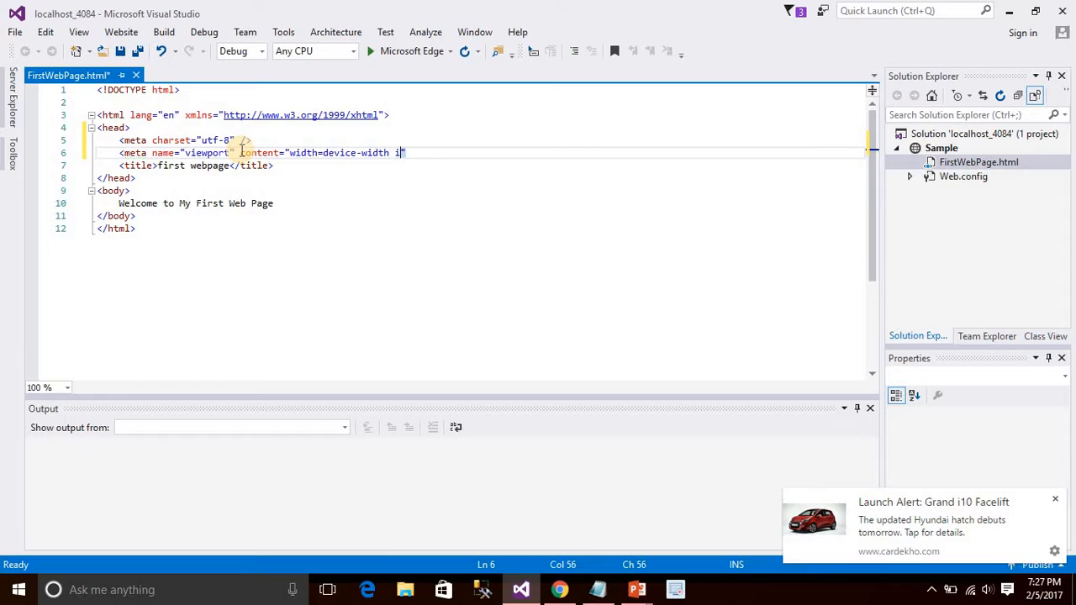
pyautogui.write('niti')
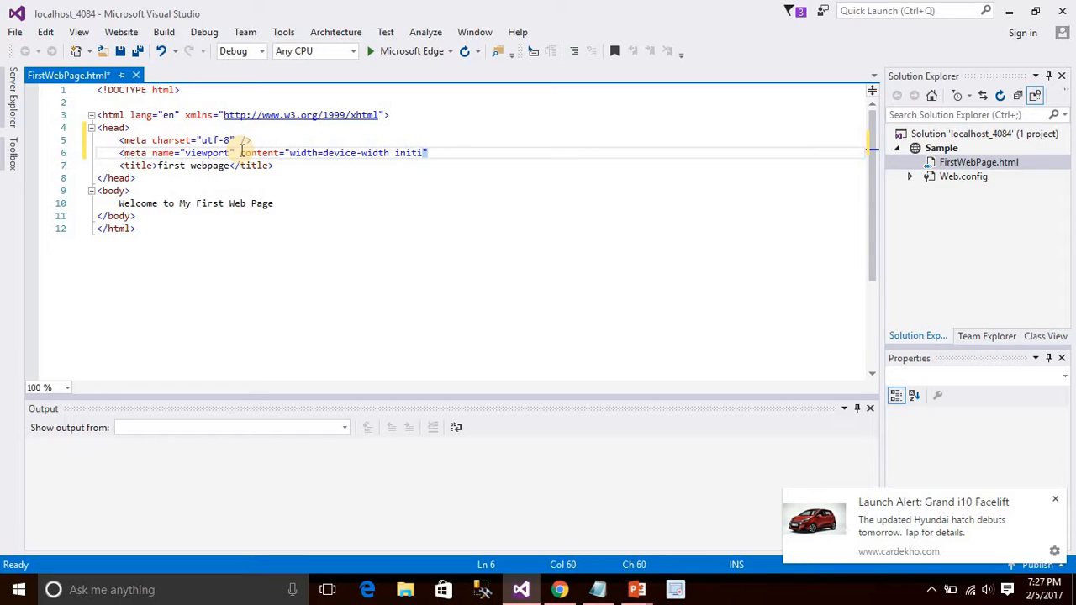
pyautogui.write('al-sc')
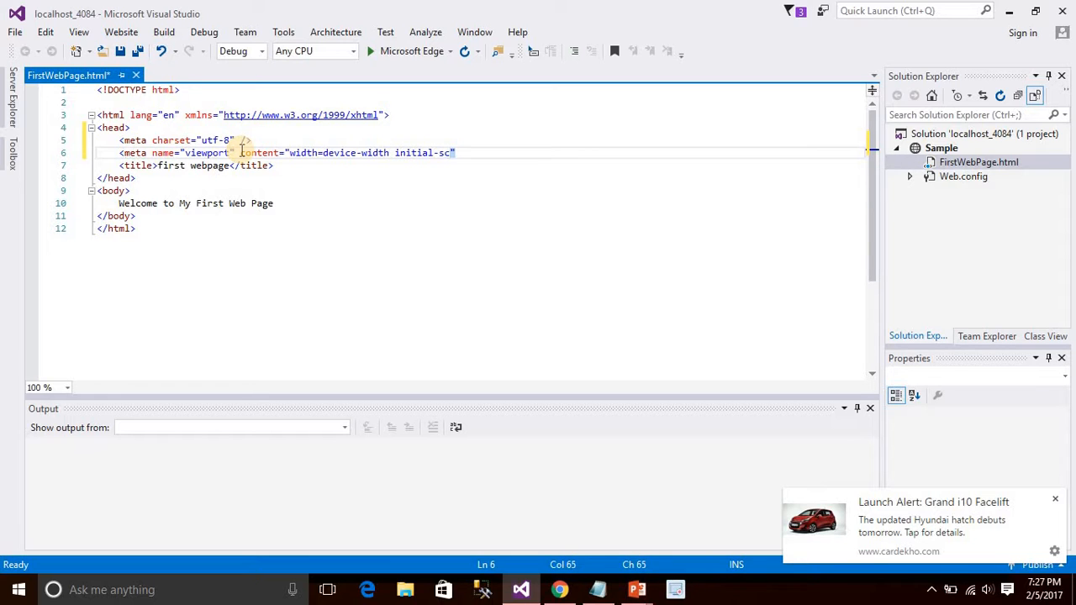
pyautogui.write('ale')
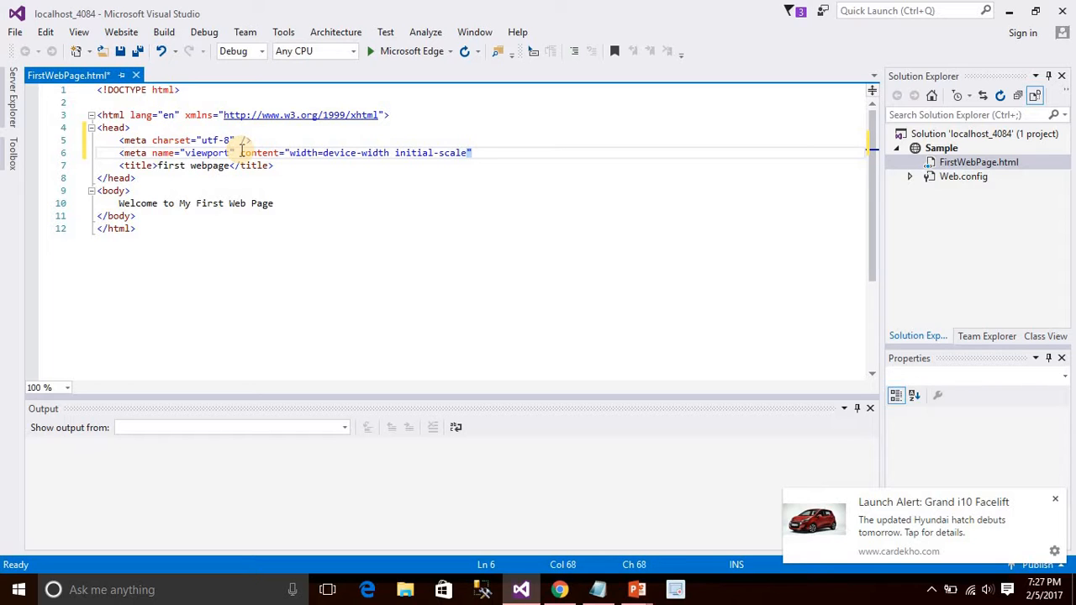
pyautogui.write('=1.0')
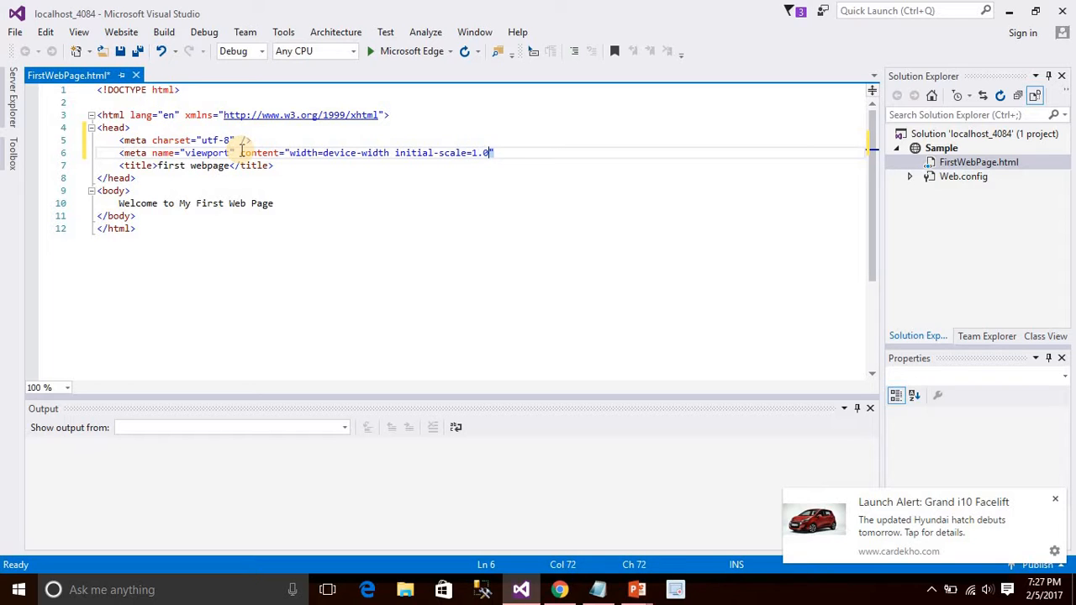
pyautogui.write('/>')
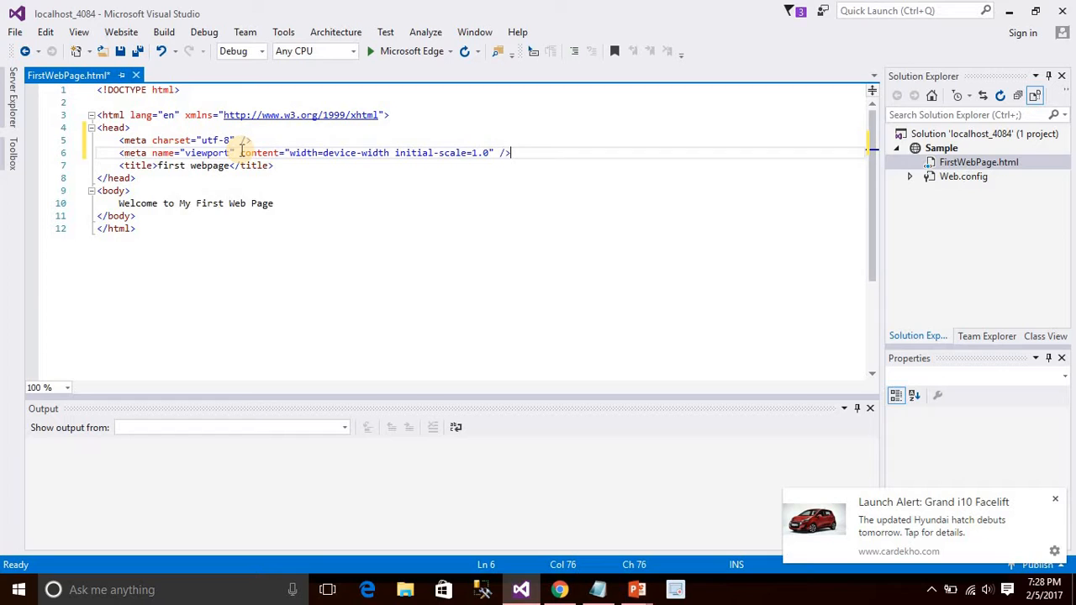
pyautogui.press('enter')
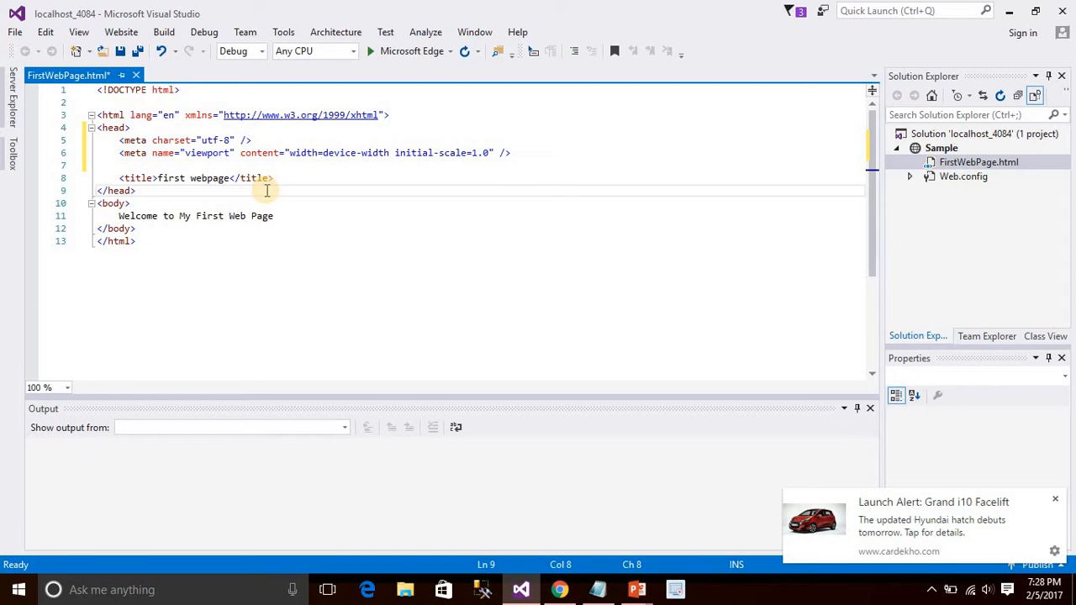
# - Append ', created by success software Solutions Kuppam, APV street' to the body text and preview in Chrome
pyautogui.write(', ce')
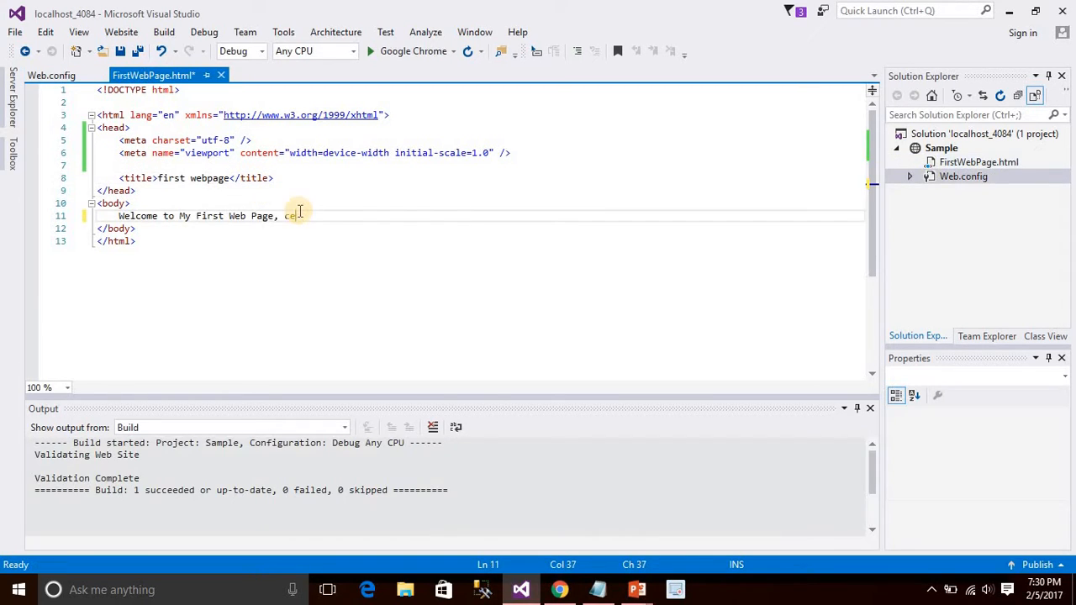
pyautogui.write('reated by success software Solutions Ku')
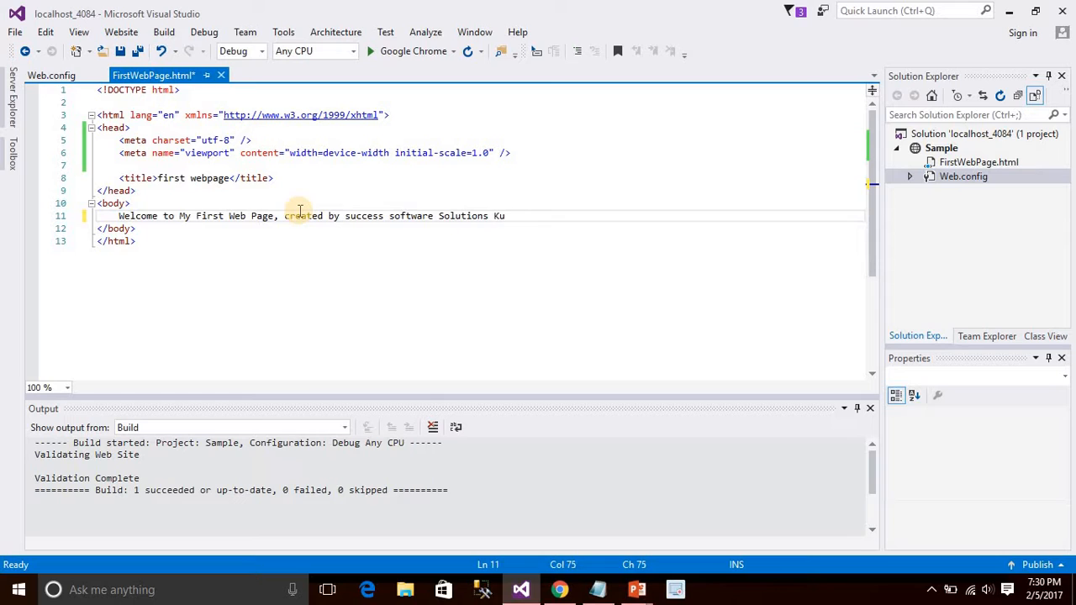
pyautogui.write('ppa')
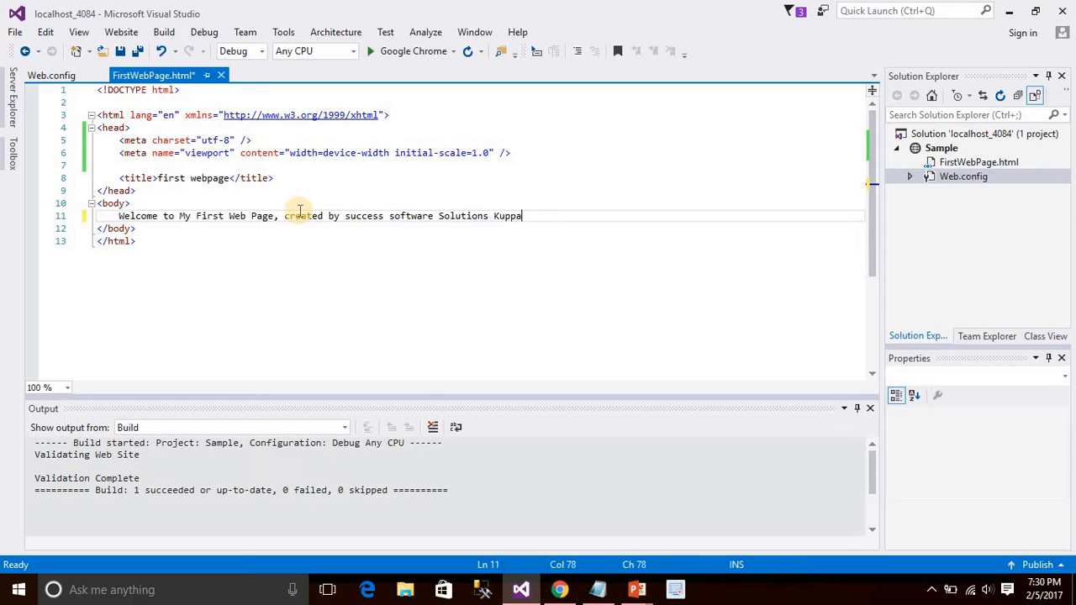
pyautogui.write('m,')
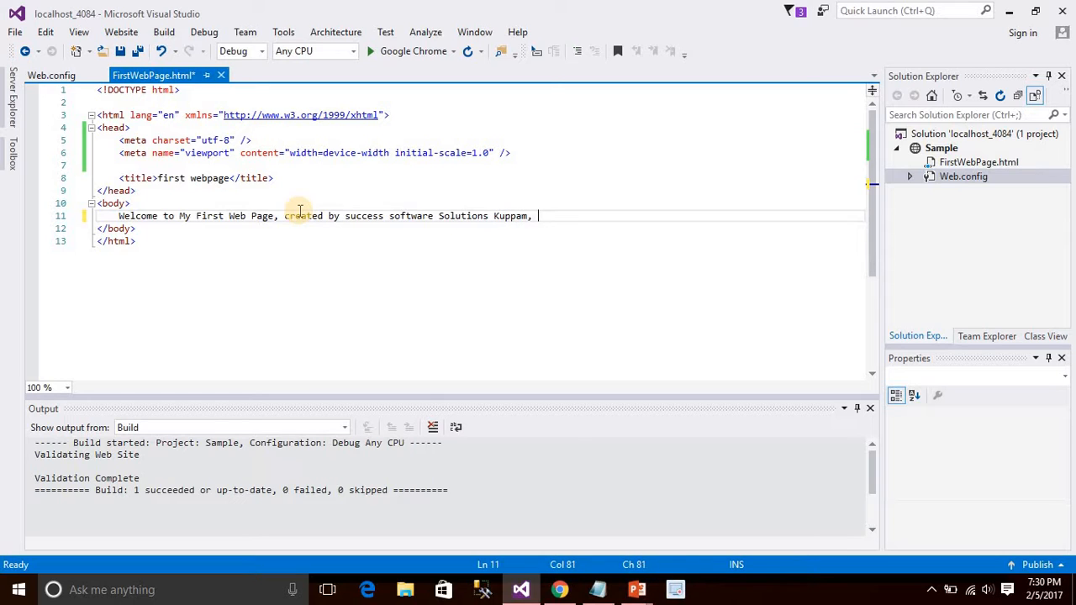
pyautogui.write('APV stree')
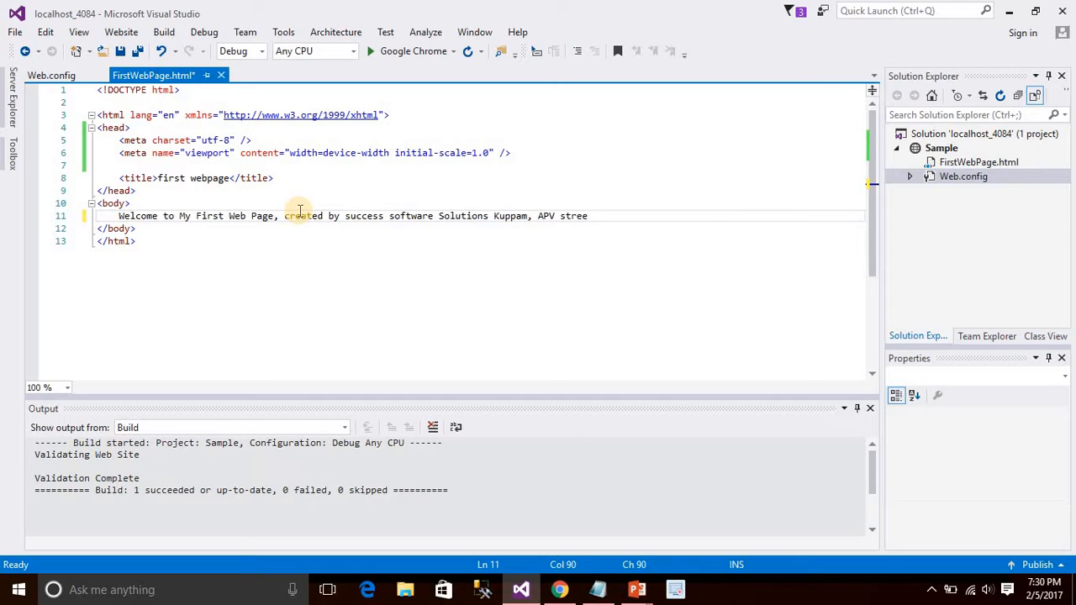
pyautogui.write('t')
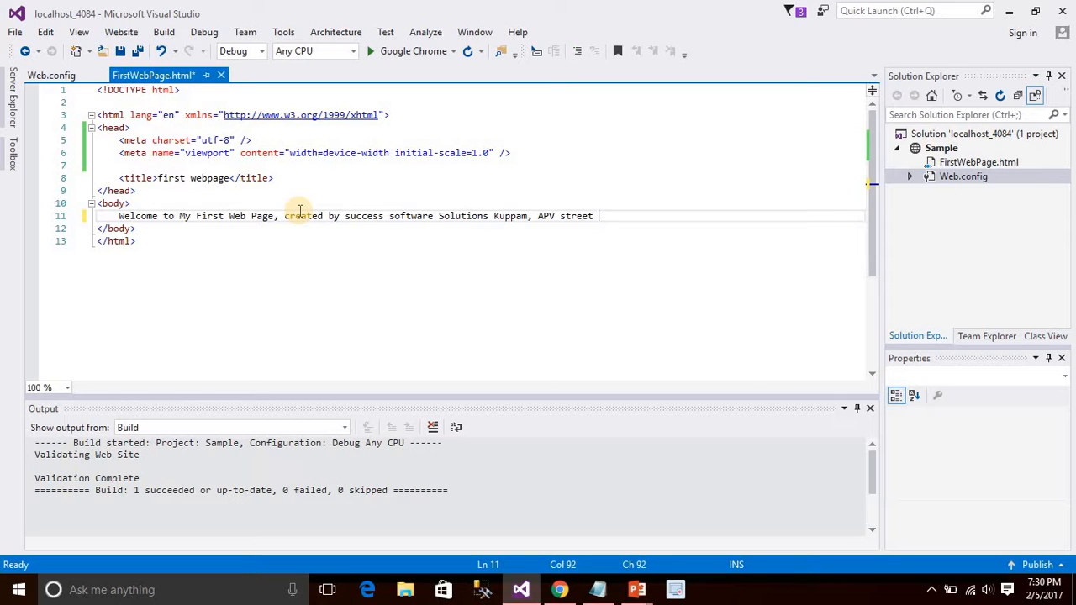
pyautogui.click(364, 257)
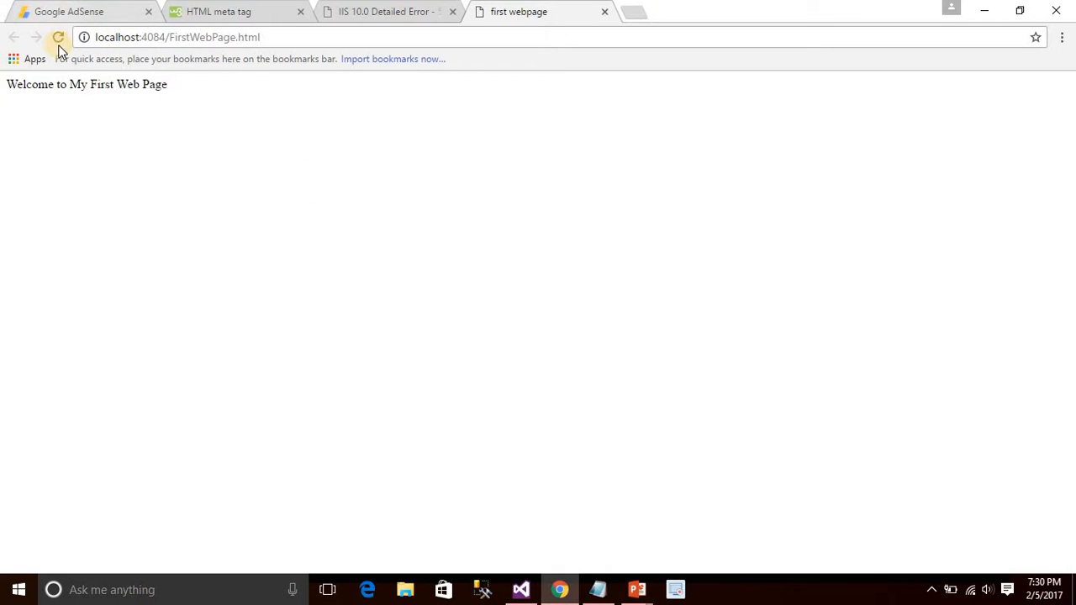
# - Reload the page in Chrome to show the extended welcome text
pyautogui.click(58, 37)
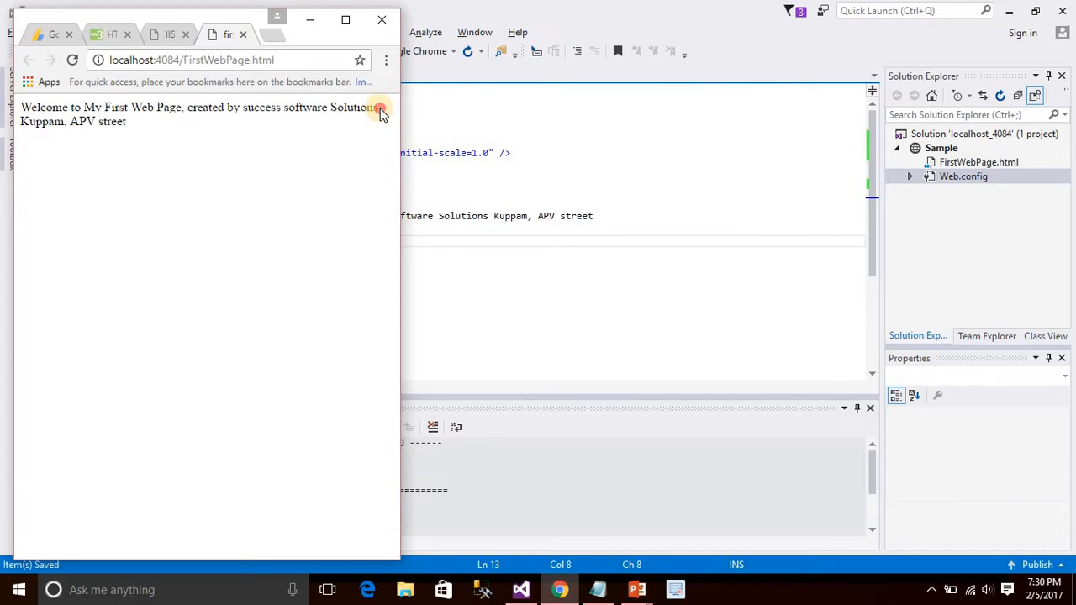
pyautogui.moveTo(357, 164)
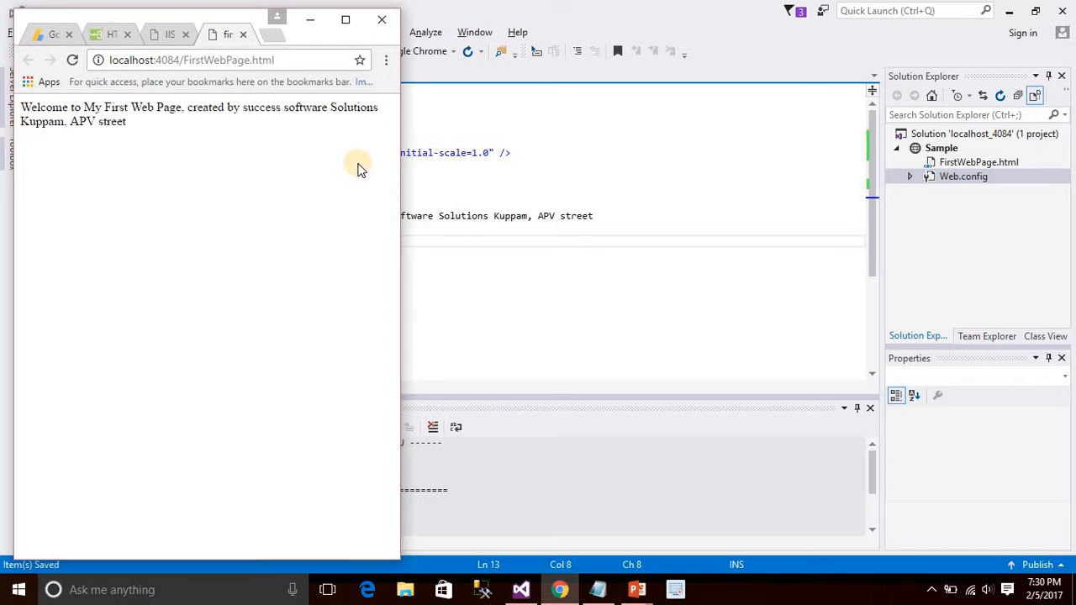
pyautogui.moveTo(401, 164)
pyautogui.write('<meta name="author')
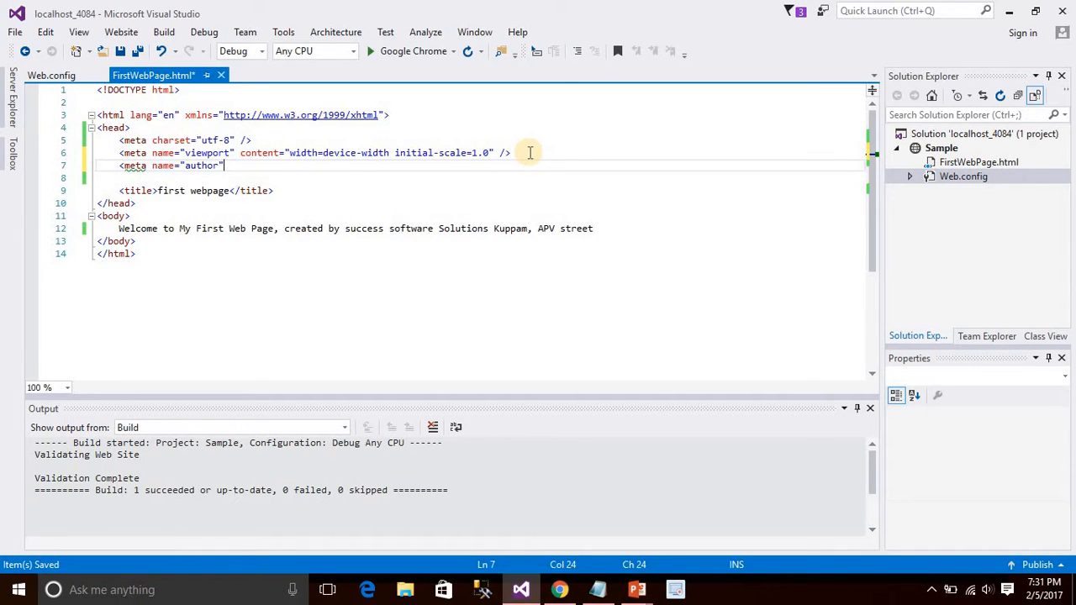
# - Give the author meta tag content 'Success Software Solutions' and start the next meta tag
pyautogui.write('content="')
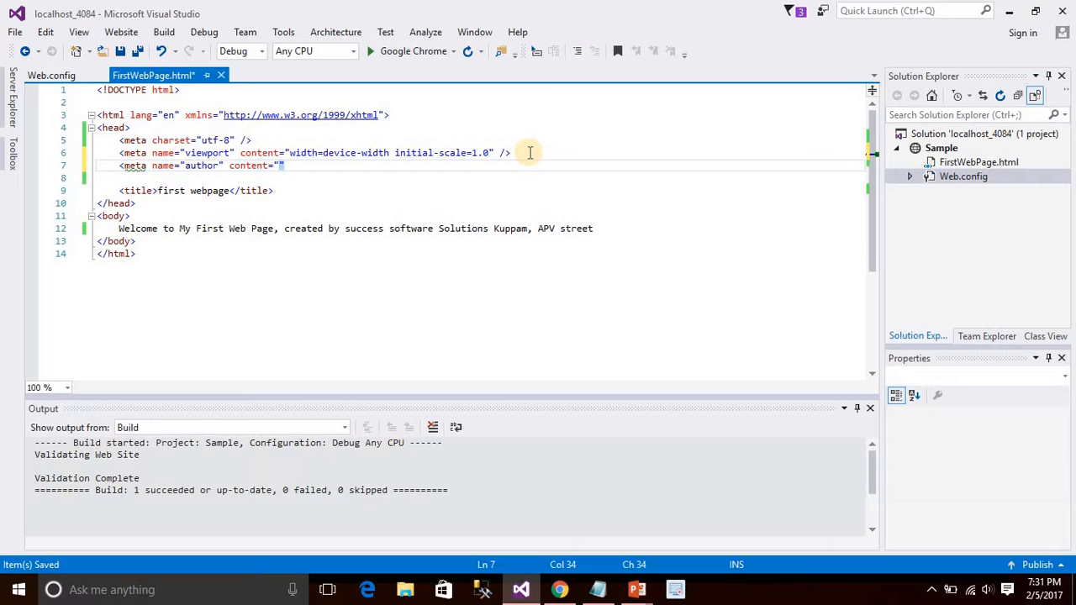
pyautogui.write('Success')
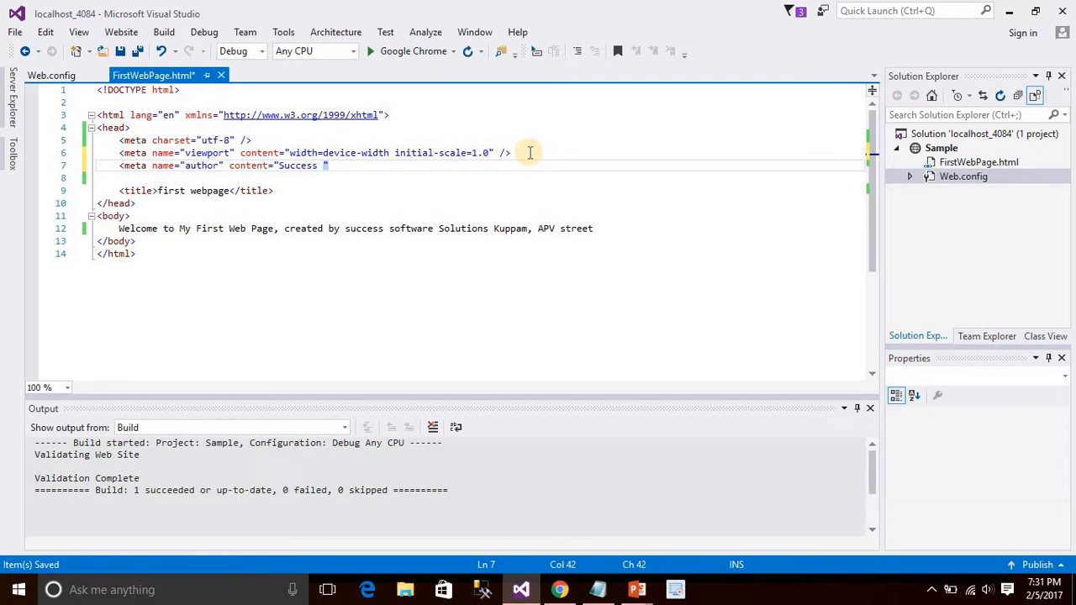
pyautogui.write('Software')
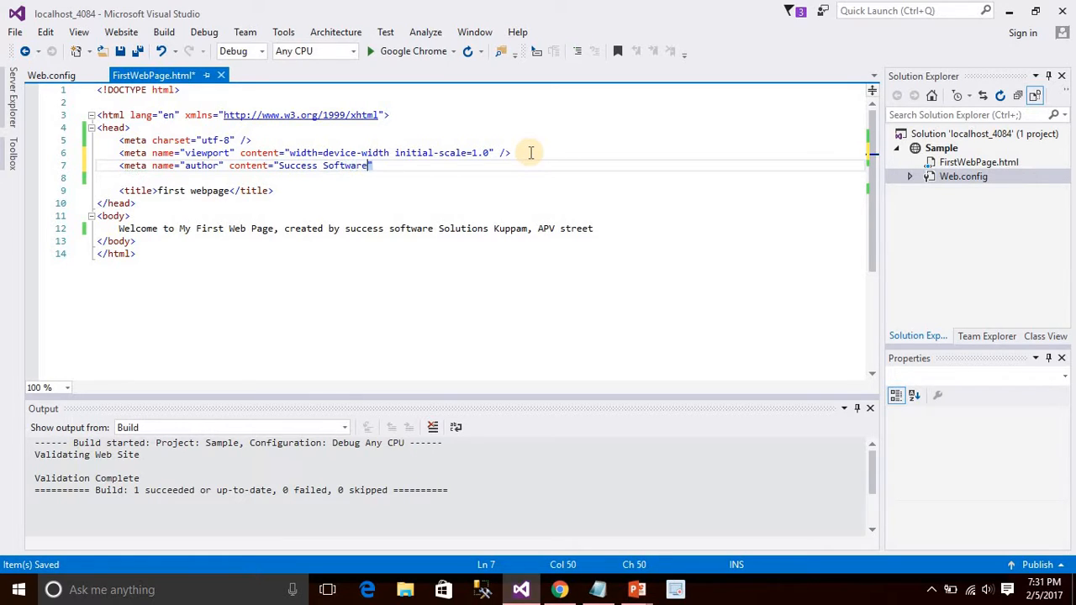
pyautogui.write('Solutions')
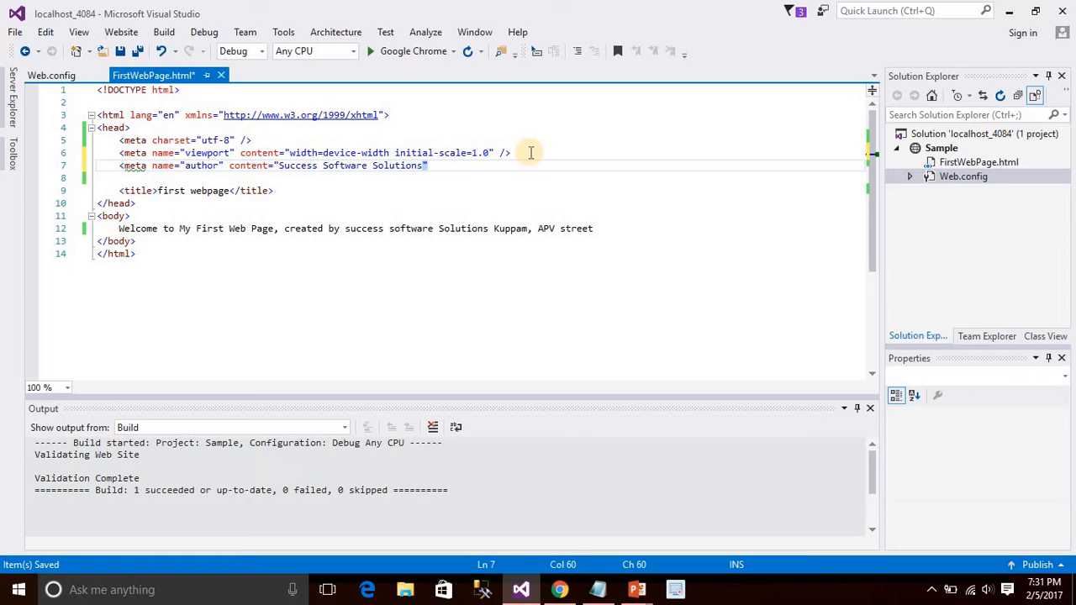
pyautogui.press('Return')
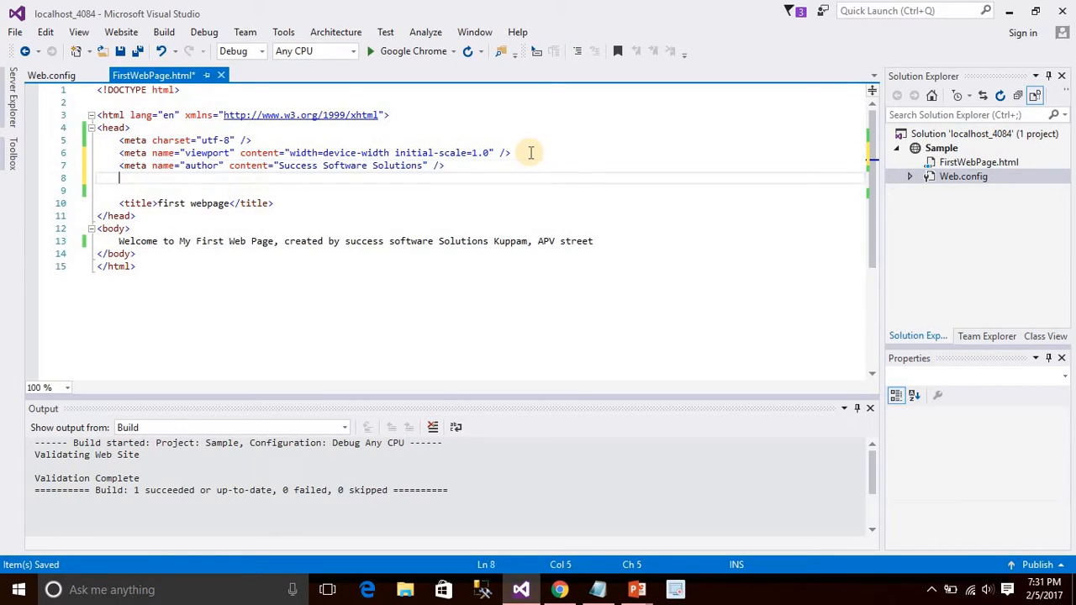
pyautogui.write('meta name="description')
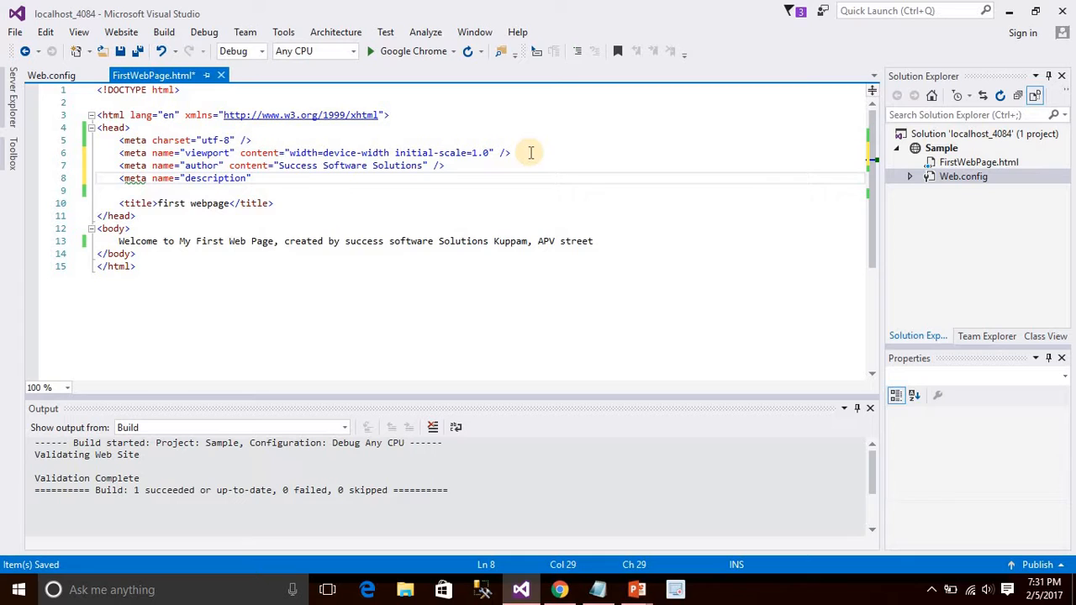
# - Set the description meta content to 'This is sample webpage created in HTML5' and close it
pyautogui.write('content="')
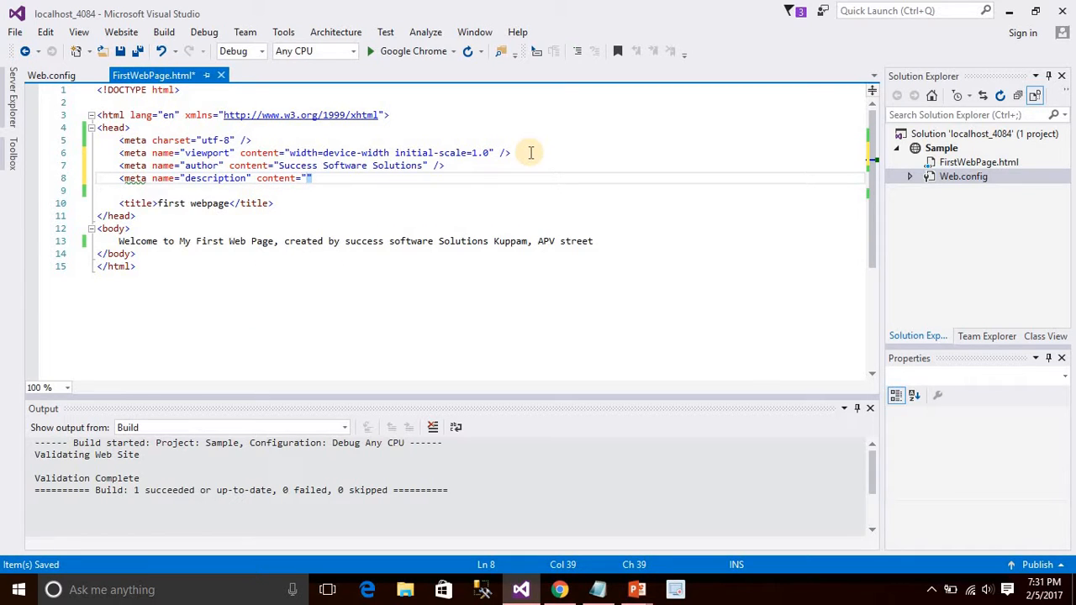
pyautogui.write('This is sample')
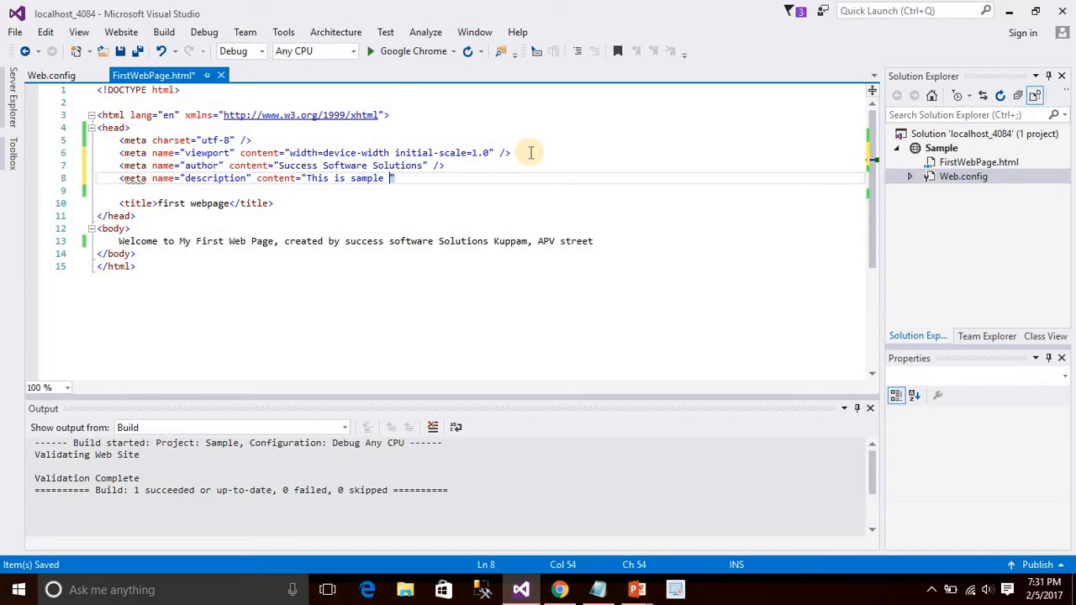
pyautogui.write('webpage for')
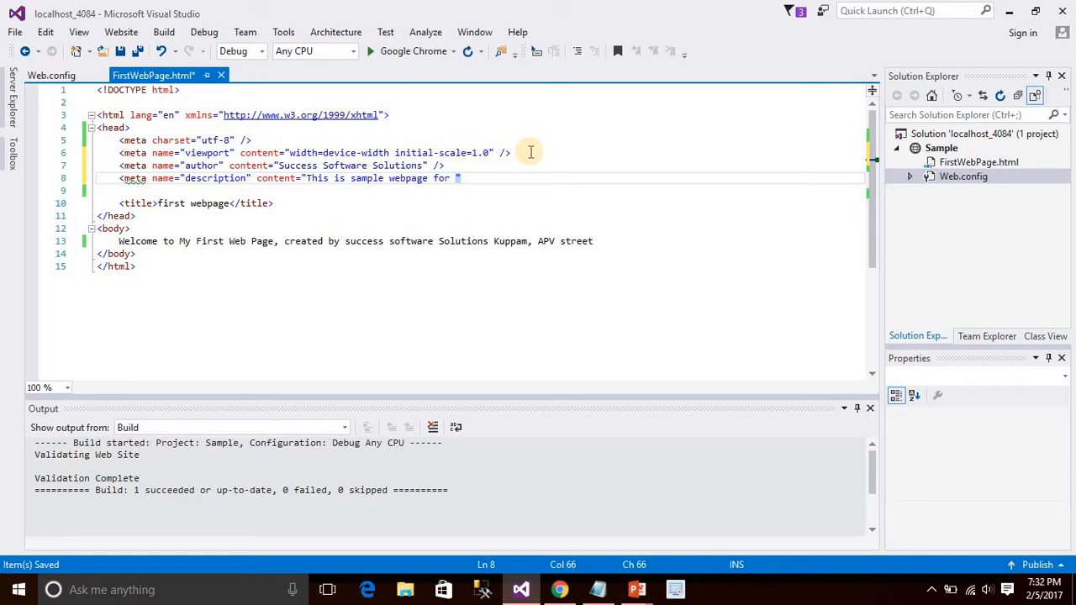
pyautogui.write('creat')
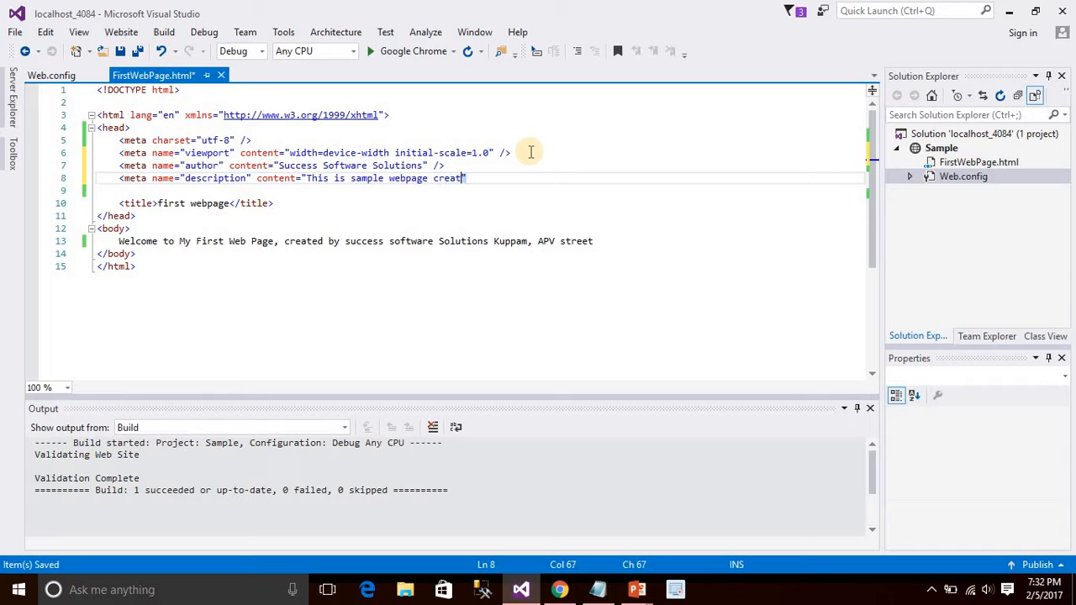
pyautogui.write('ed in HTML')
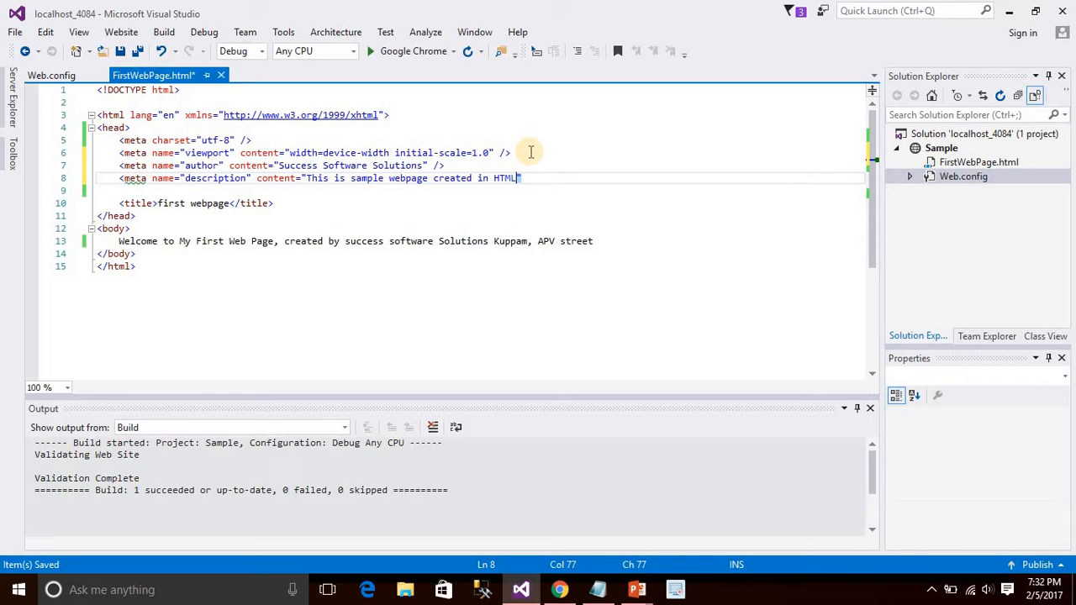
pyautogui.write('5')
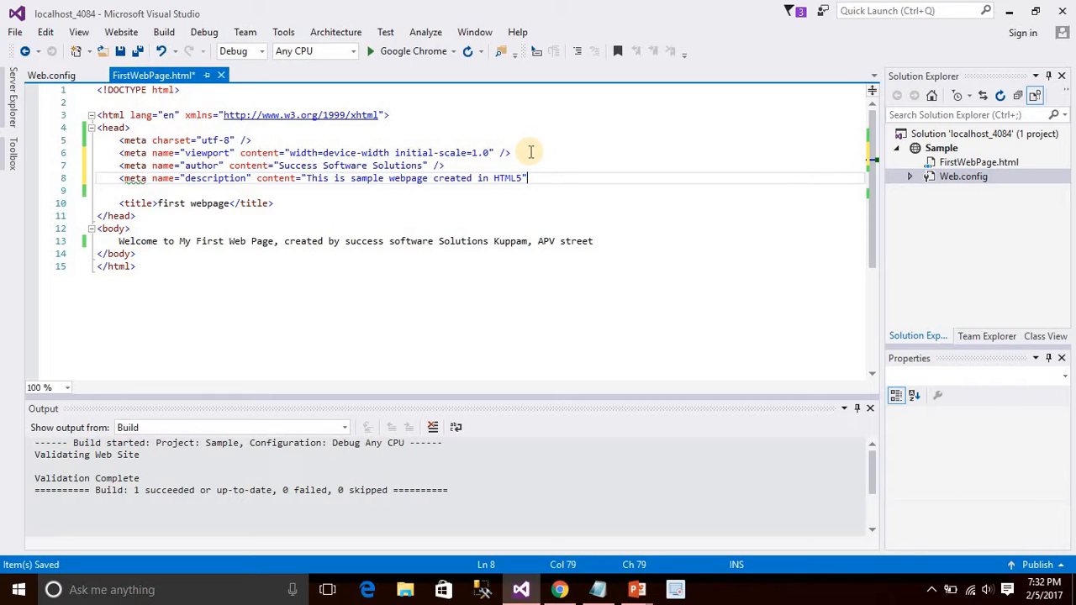
pyautogui.write('<meta name="keywords"')
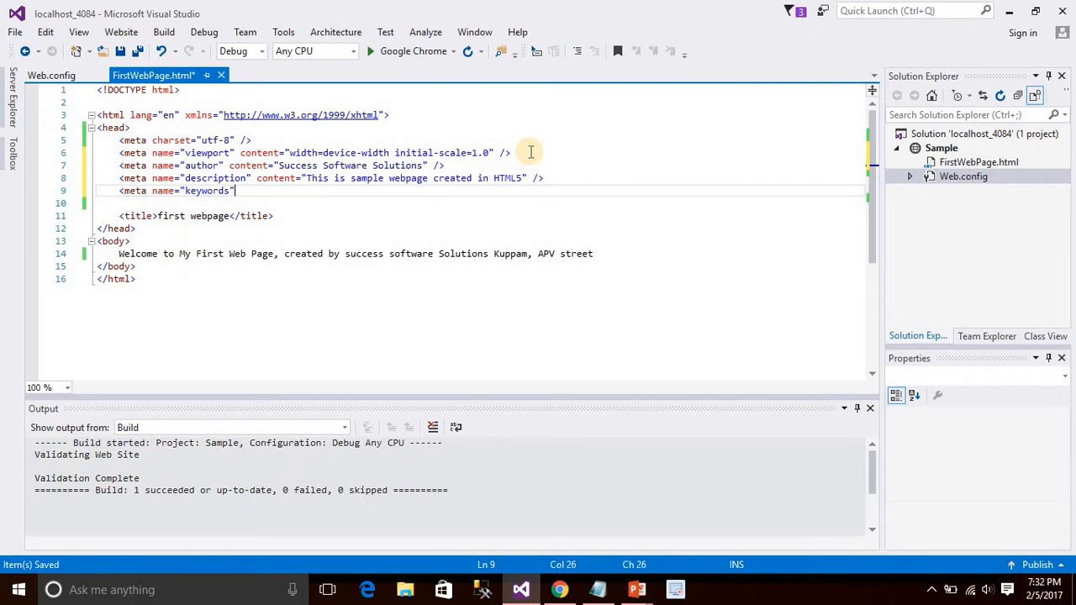
# - Fill the keywords meta tag content with 'ASP, HTML5, CSS3 and JAVASCRIPT'
pyautogui.write('content="')
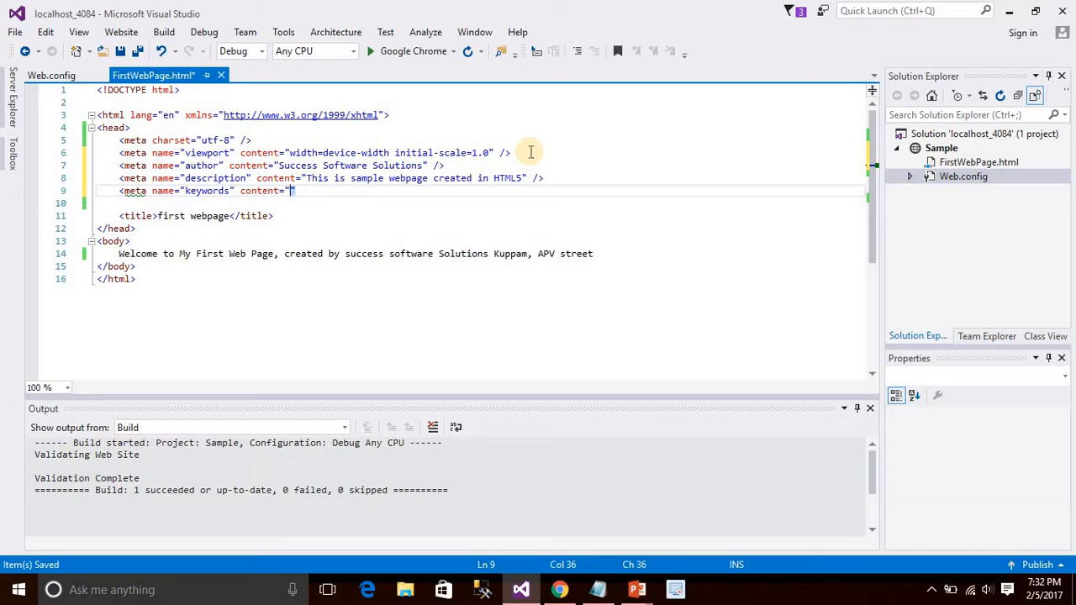
pyautogui.write('ASP,')
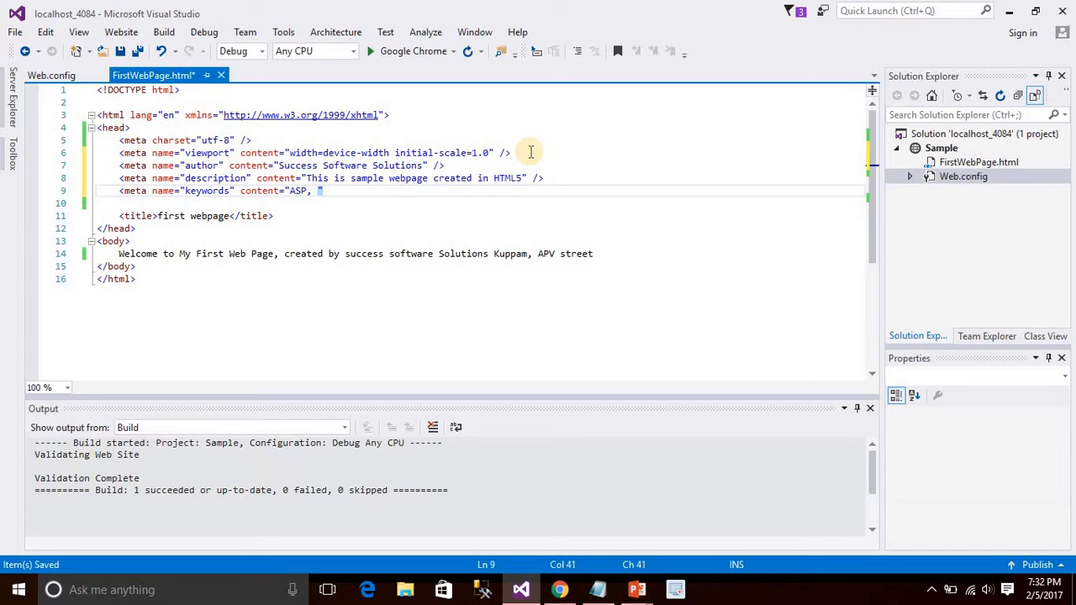
pyautogui.write('HTML,')
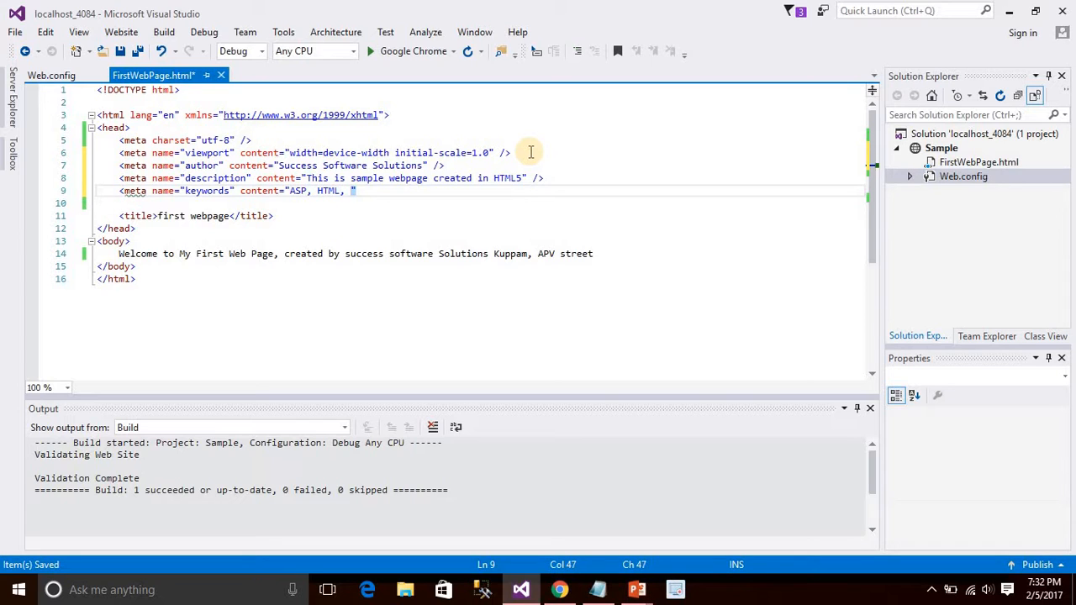
pyautogui.write('CSS2')
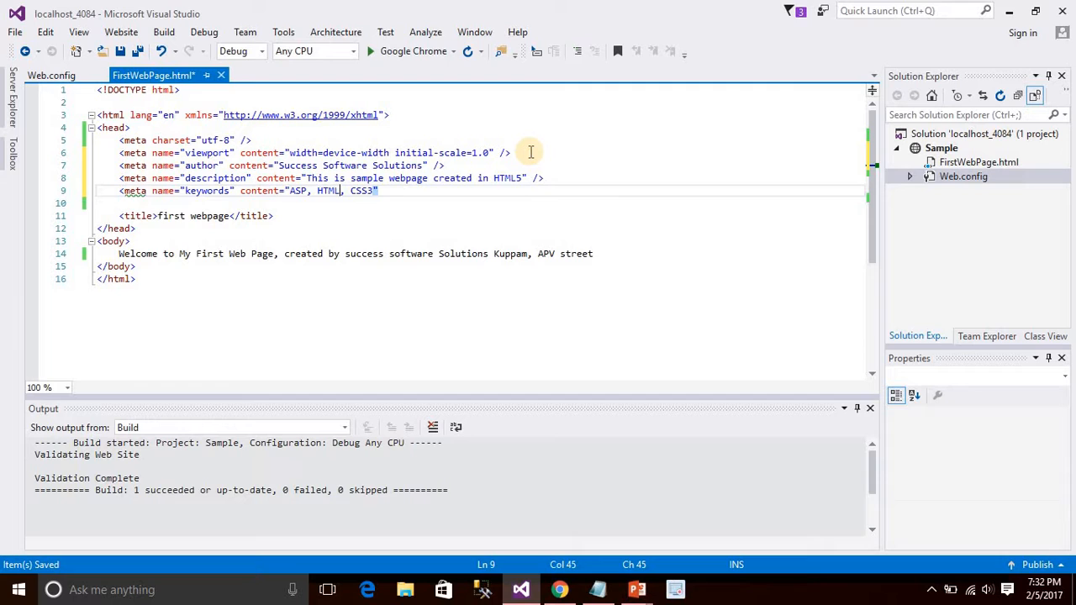
pyautogui.write('5')
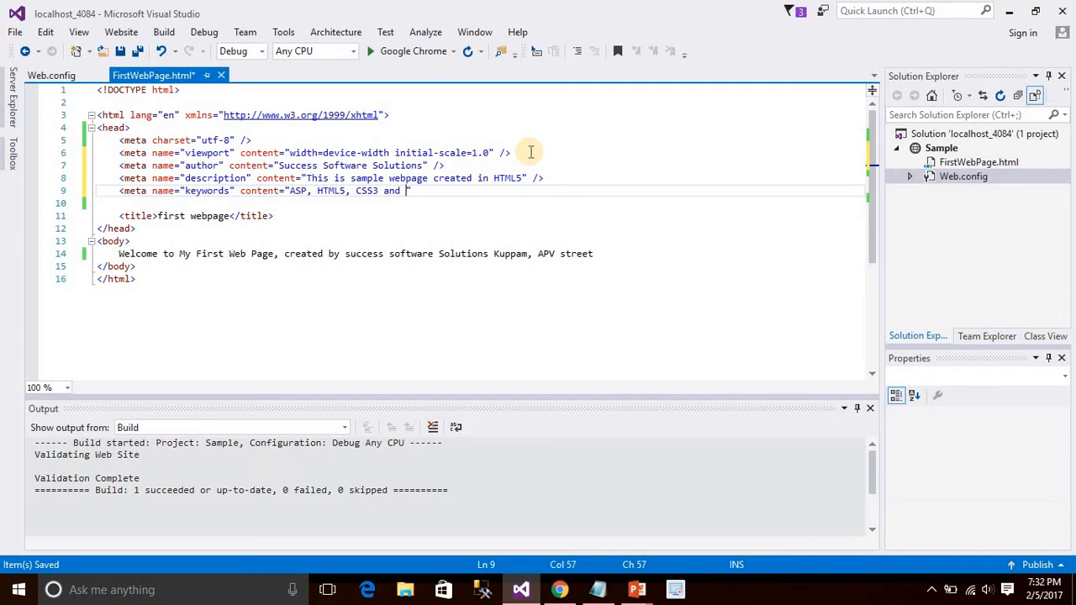
pyautogui.write('JAVASCRIPT')
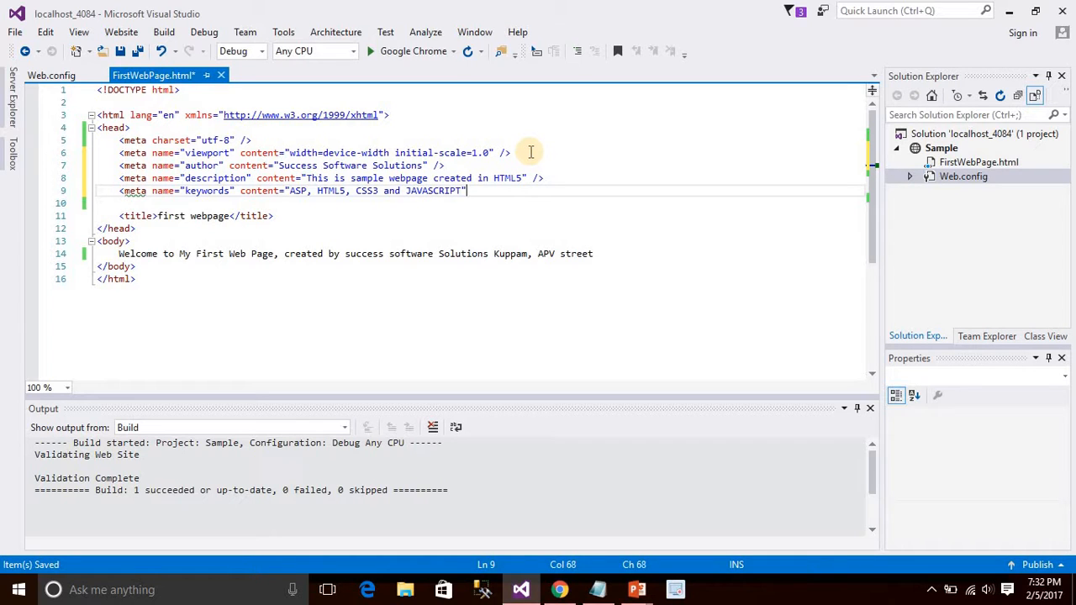
# - Save FirstWebPage.html with the new keywords tag
pyautogui.click(381, 253)
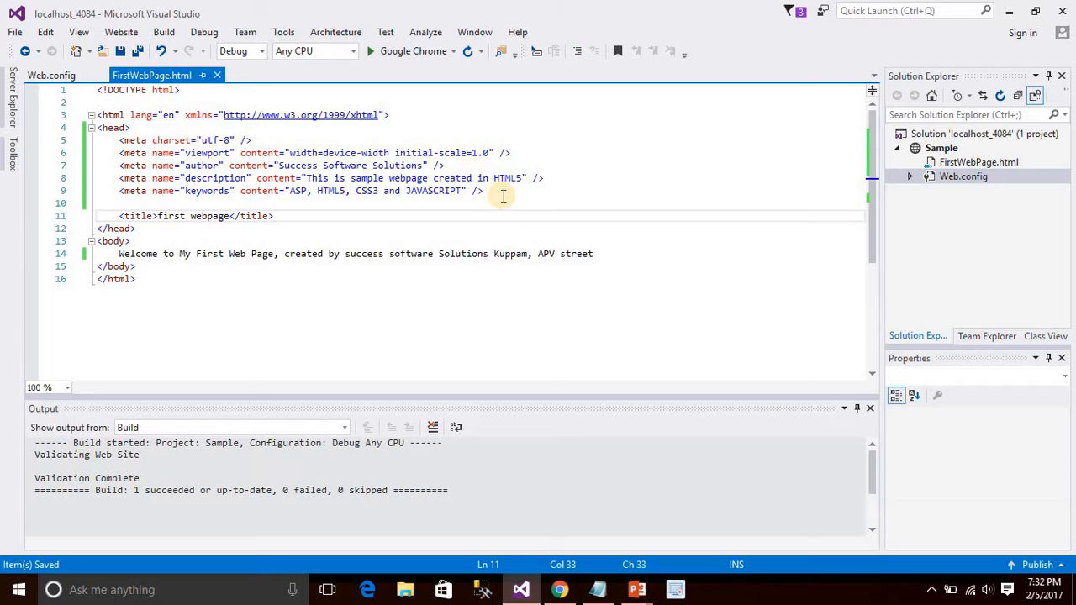
pyautogui.click(480, 191)
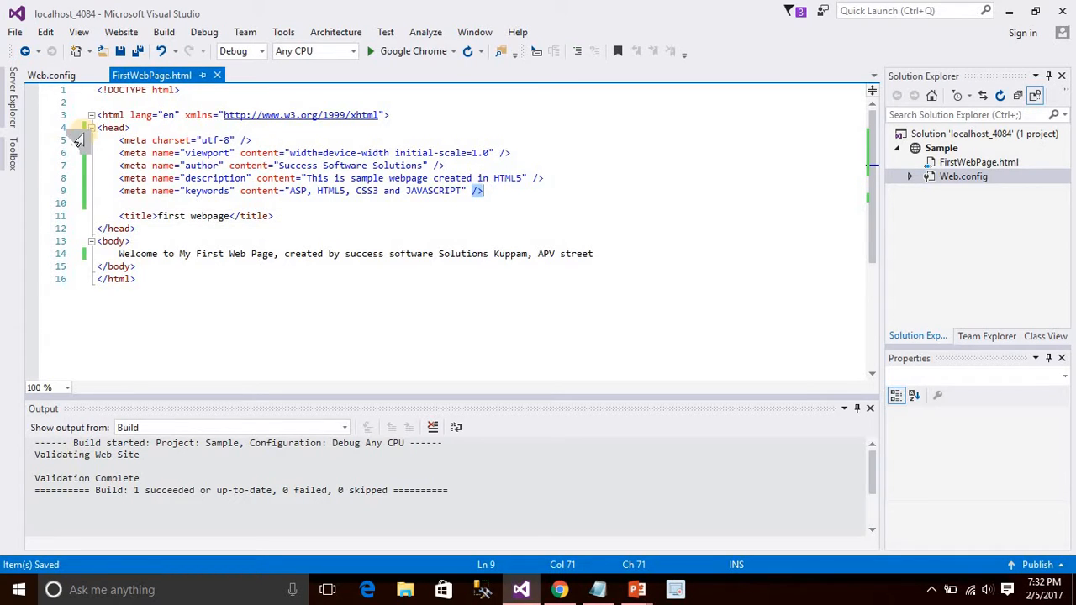
pyautogui.click(122, 139)
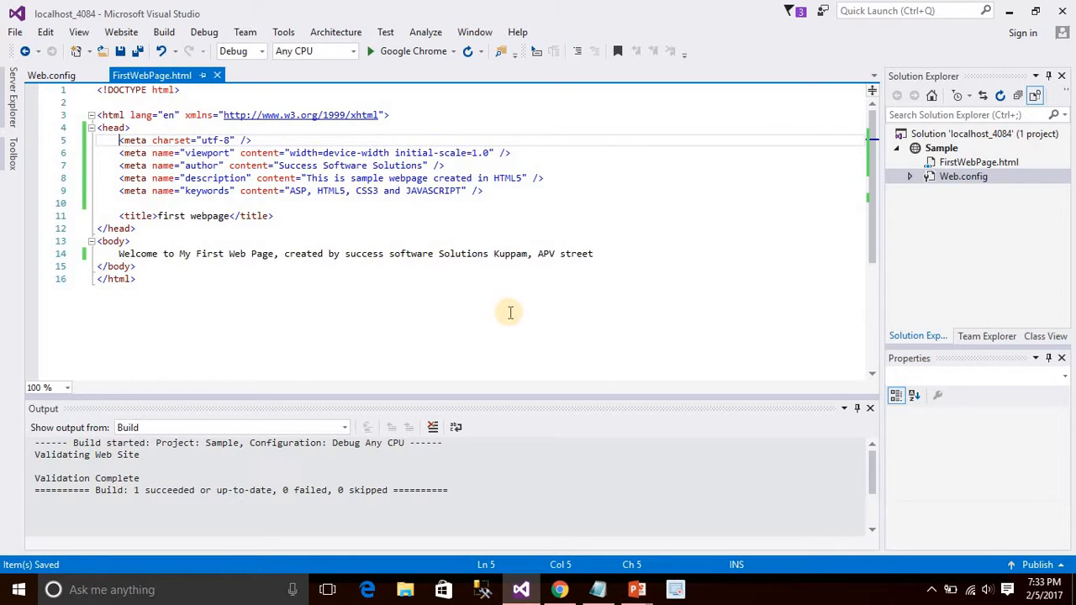
# - View FirstWebPage.html in Google Chrome and briefly highlight the welcome sentence
pyautogui.rightClick(510, 312)
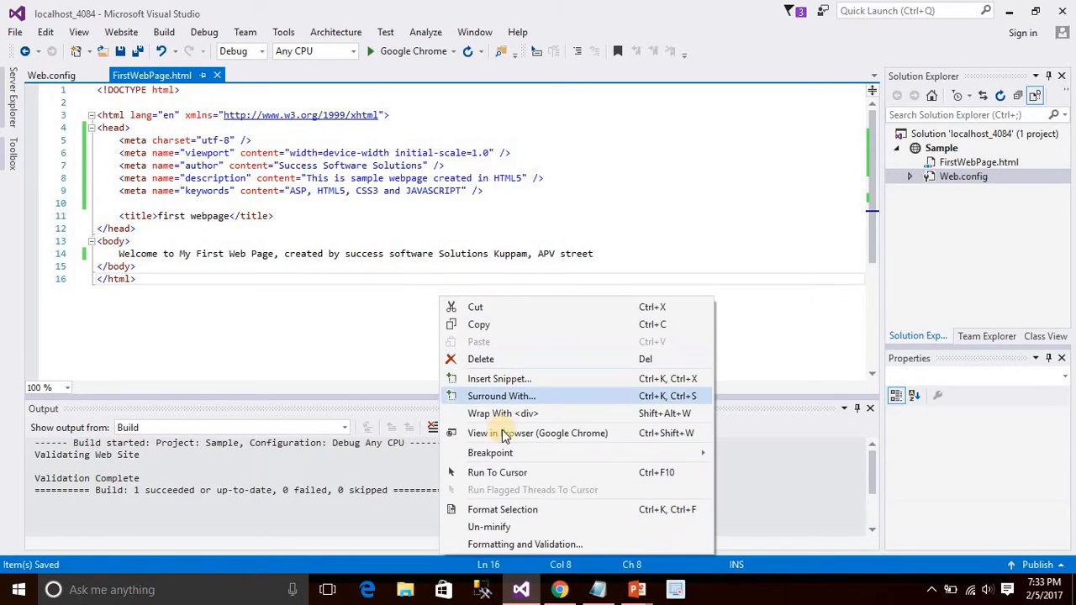
pyautogui.click(537, 433)
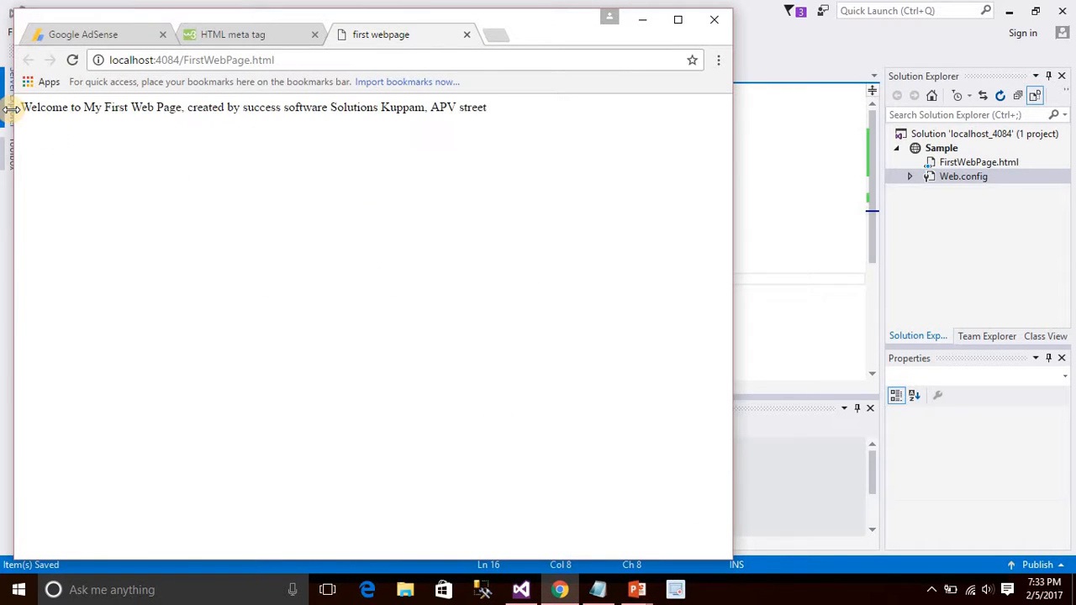
pyautogui.moveTo(21, 106); pyautogui.dragTo(366, 106)
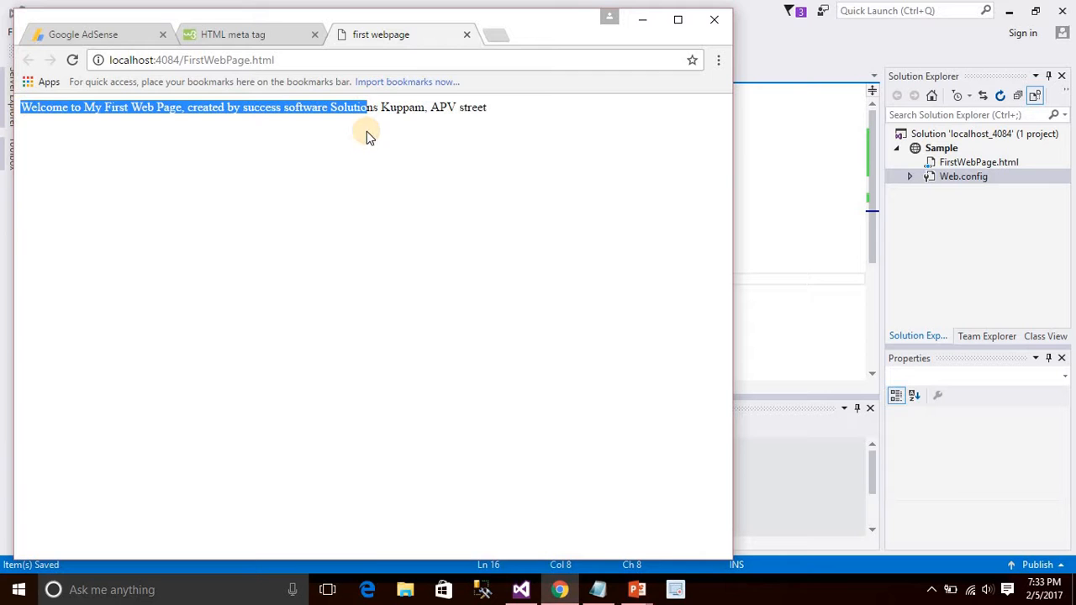
pyautogui.click(152, 87)
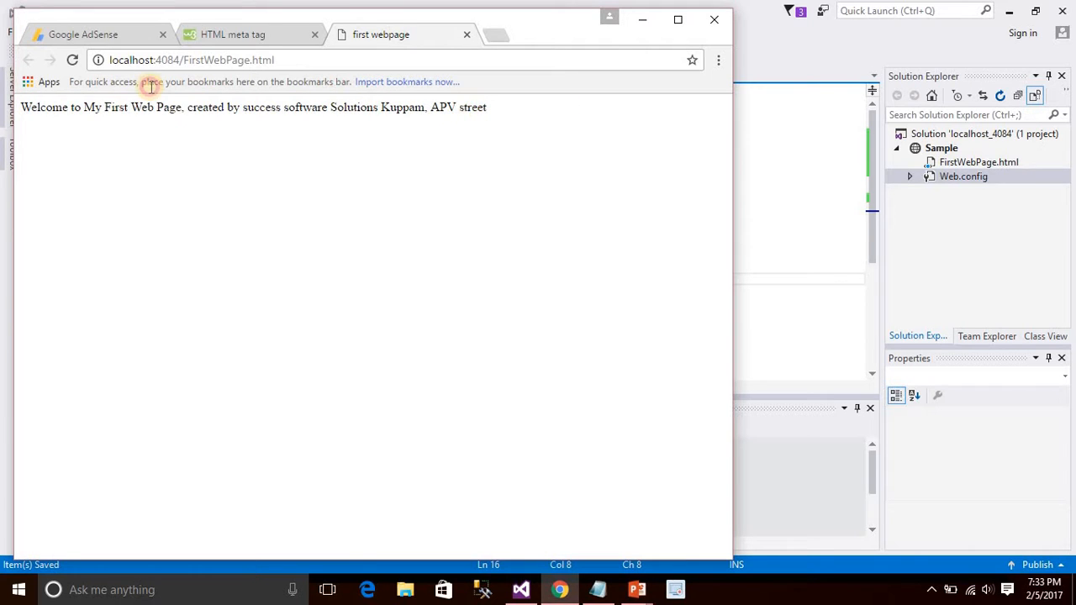
pyautogui.moveTo(343, 233)
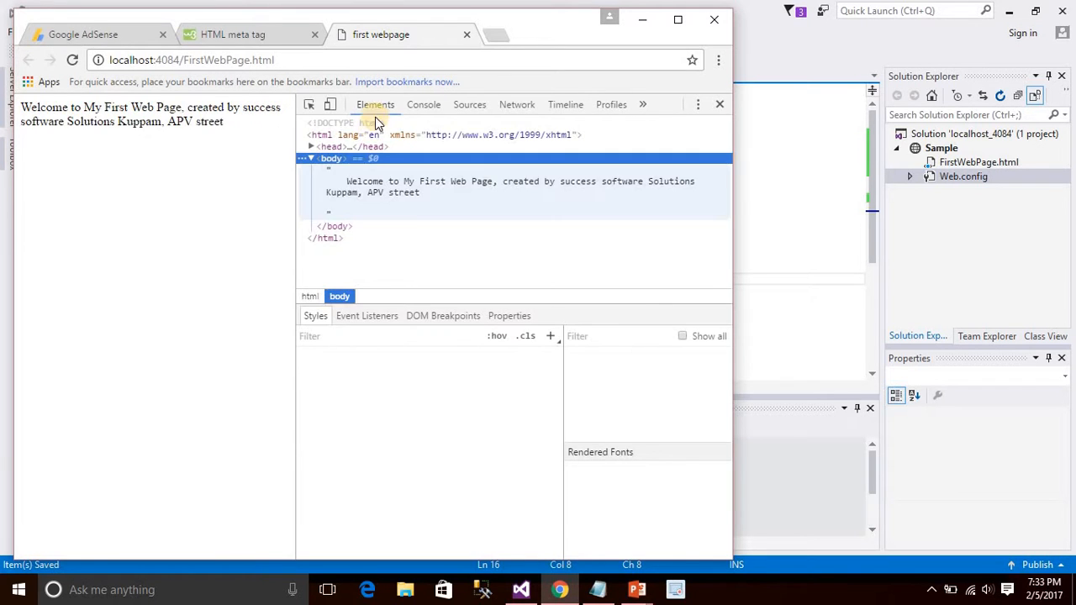
# - In the DevTools Elements panel, expand and select the head node to inspect its meta tags
pyautogui.click(330, 158)
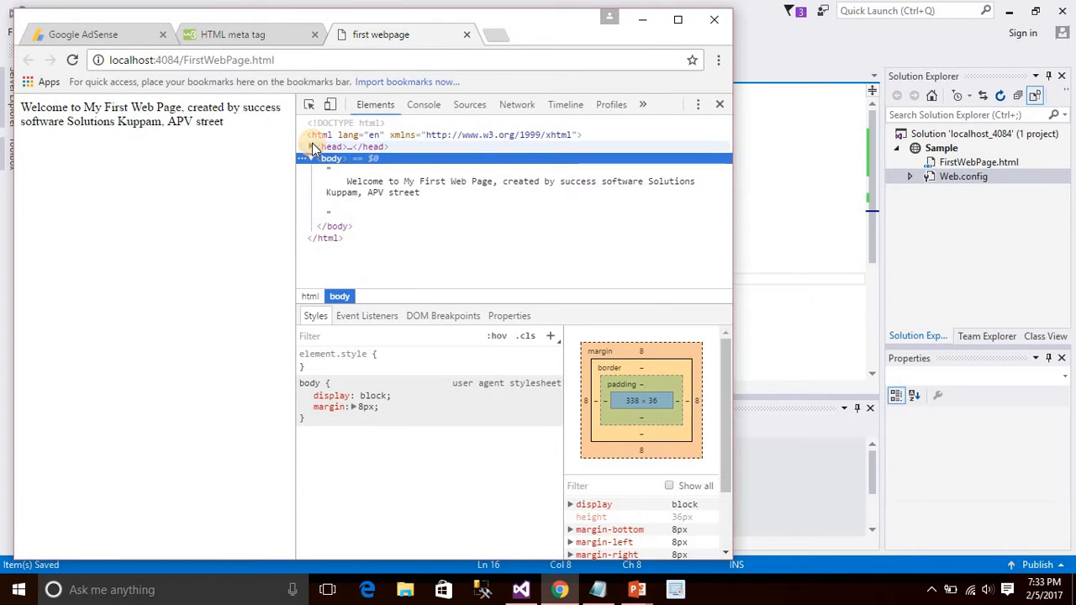
pyautogui.click(311, 146)
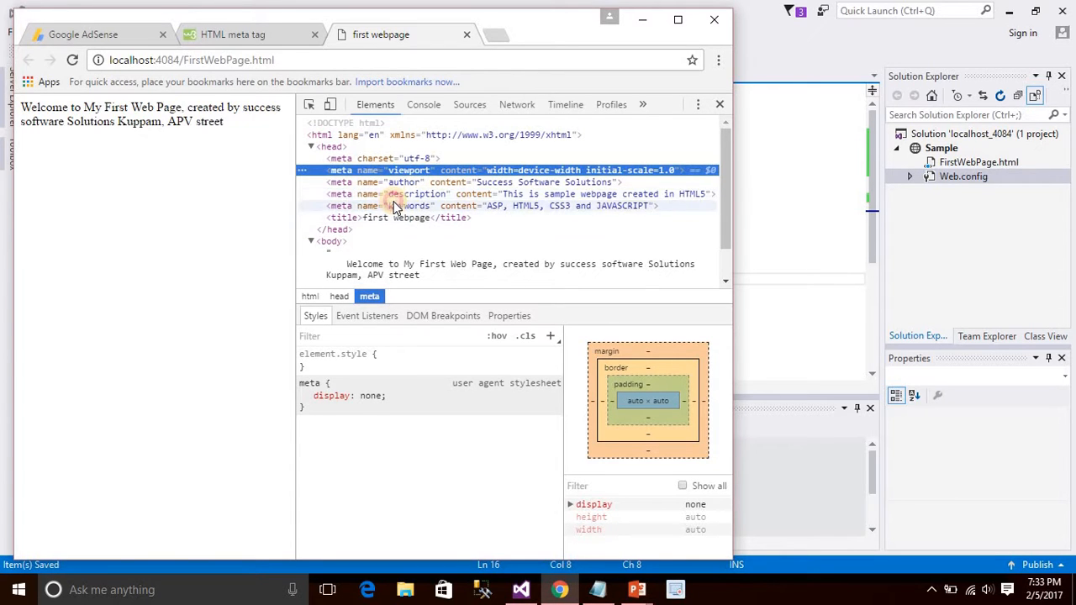
pyautogui.click(335, 230)
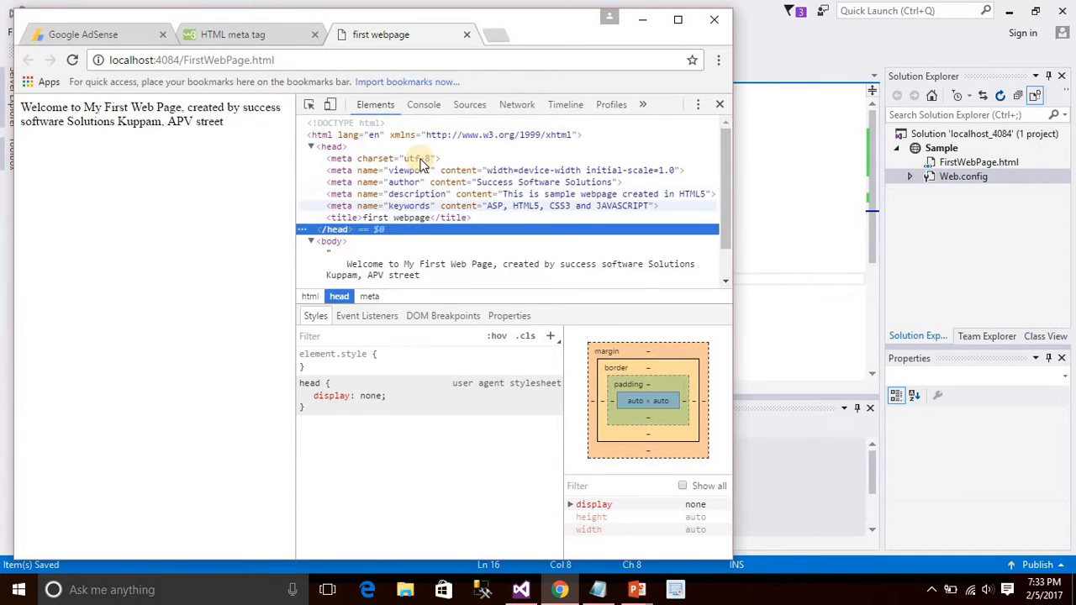